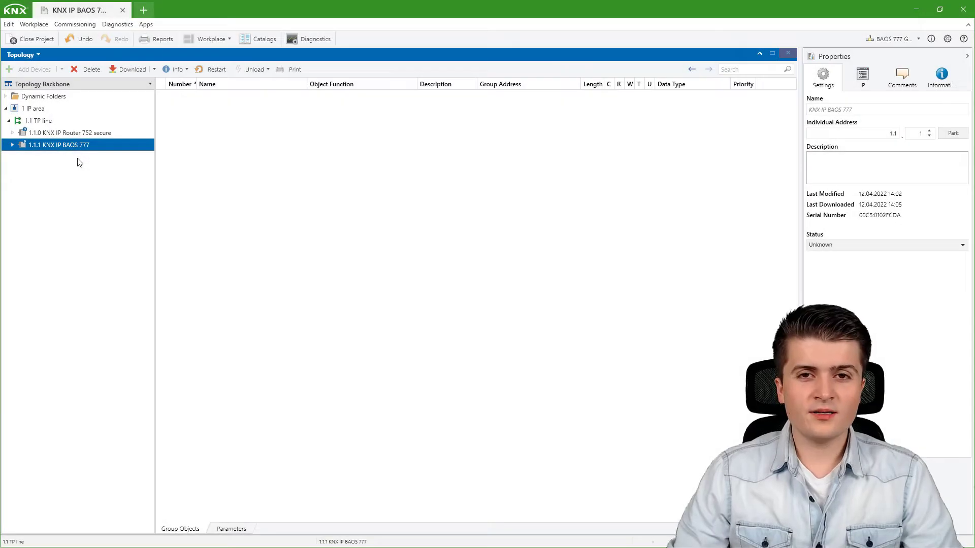
mouse_move(99, 157)
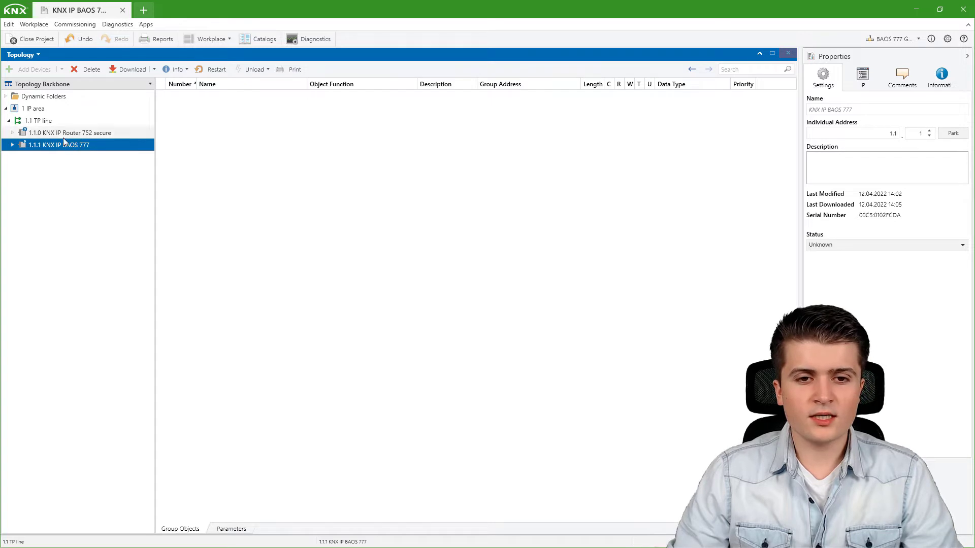
mouse_move(85, 155)
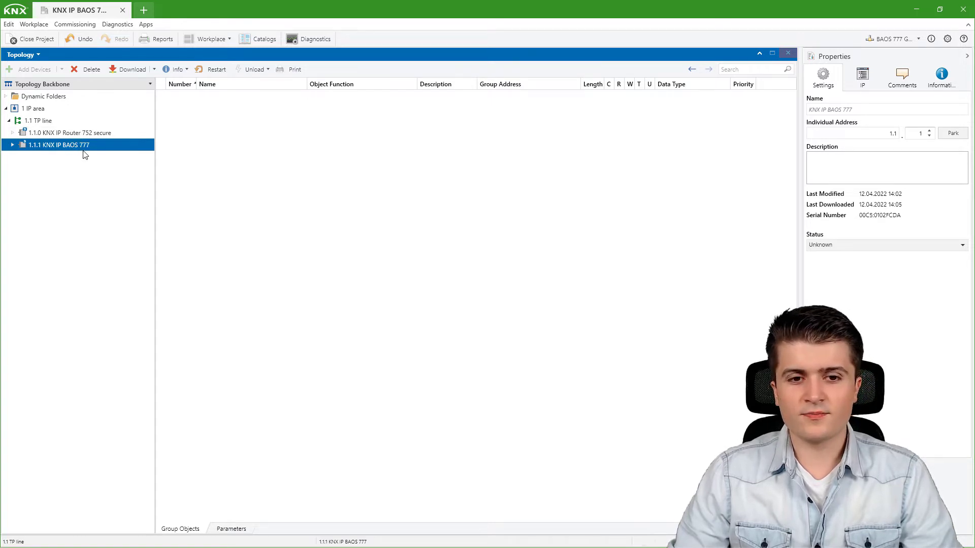
mouse_move(111, 200)
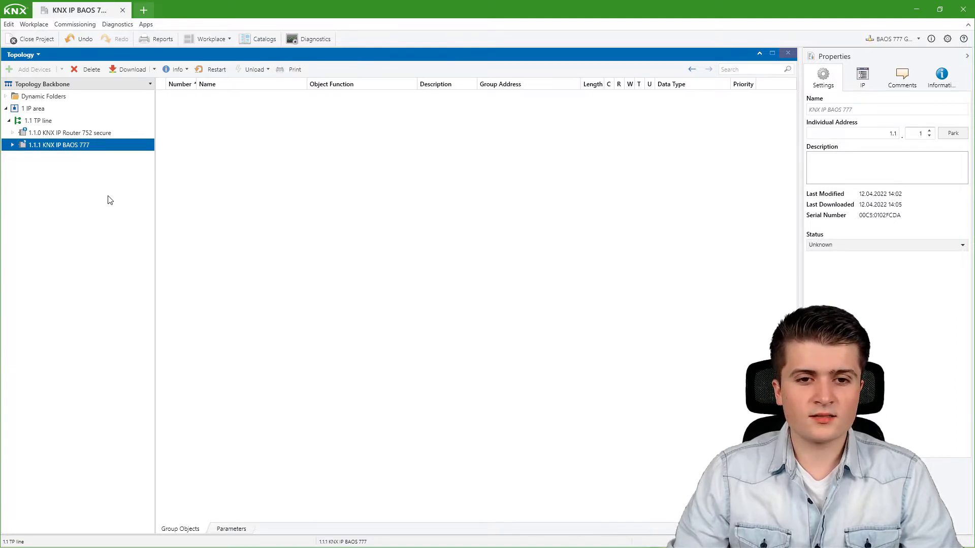
Enable Display Sync, check its group object, then return to Parameters with it disabled.
left_click(231, 529)
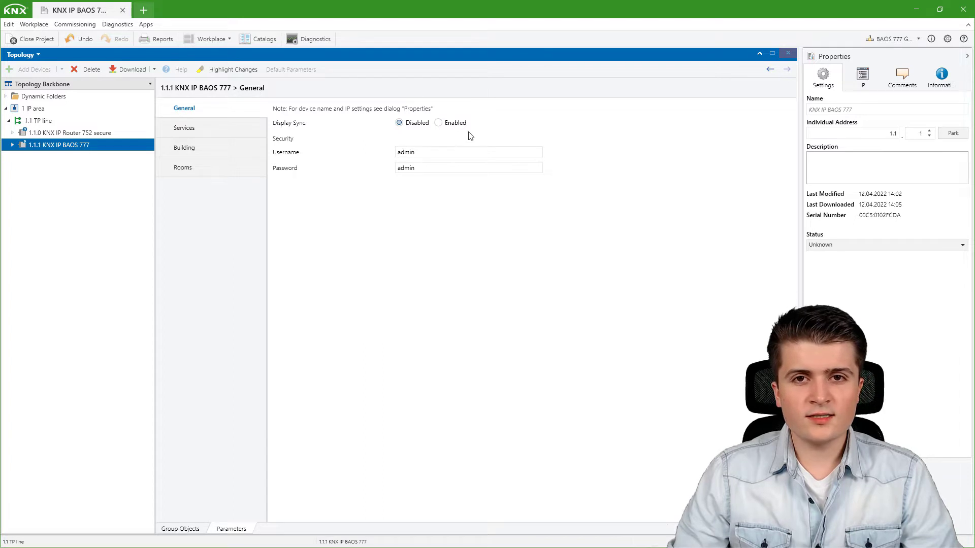
mouse_move(305, 112)
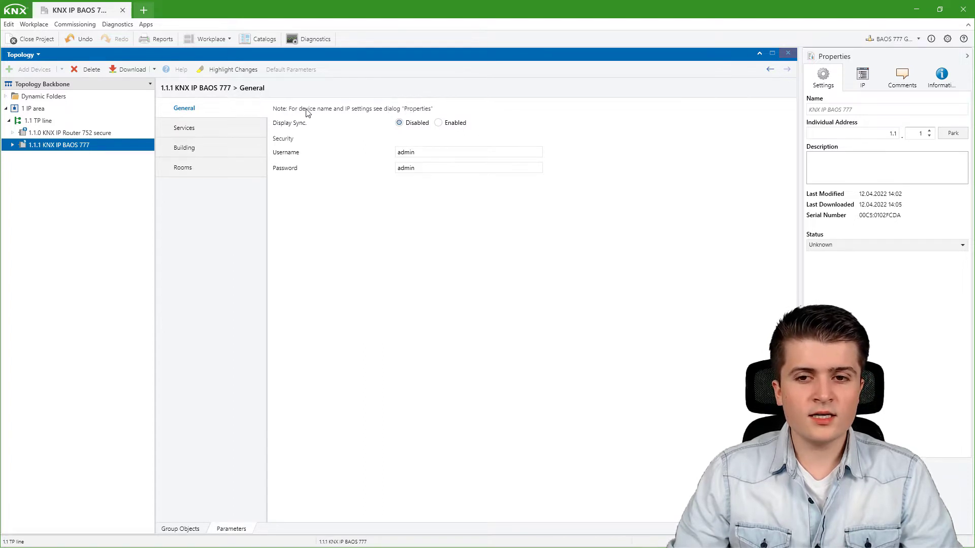
mouse_move(307, 130)
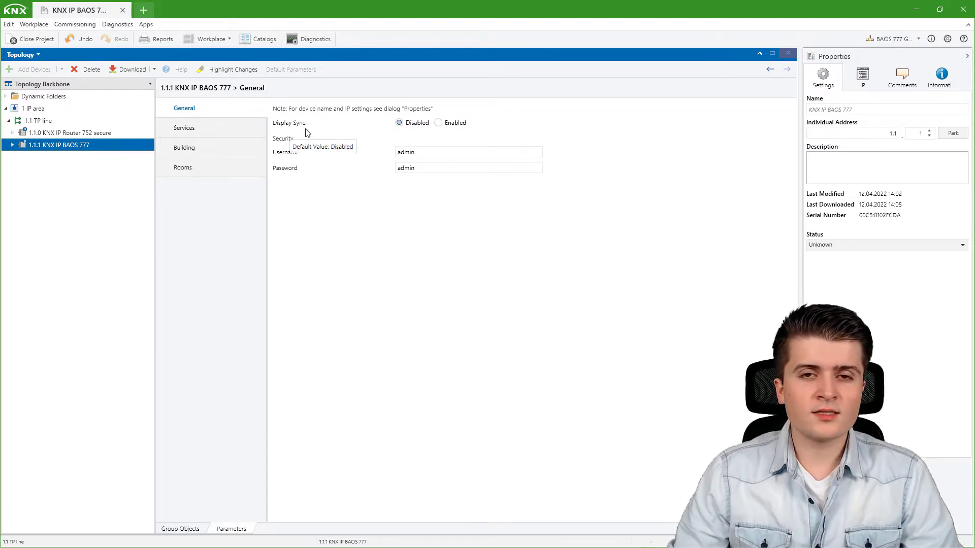
left_click(438, 122)
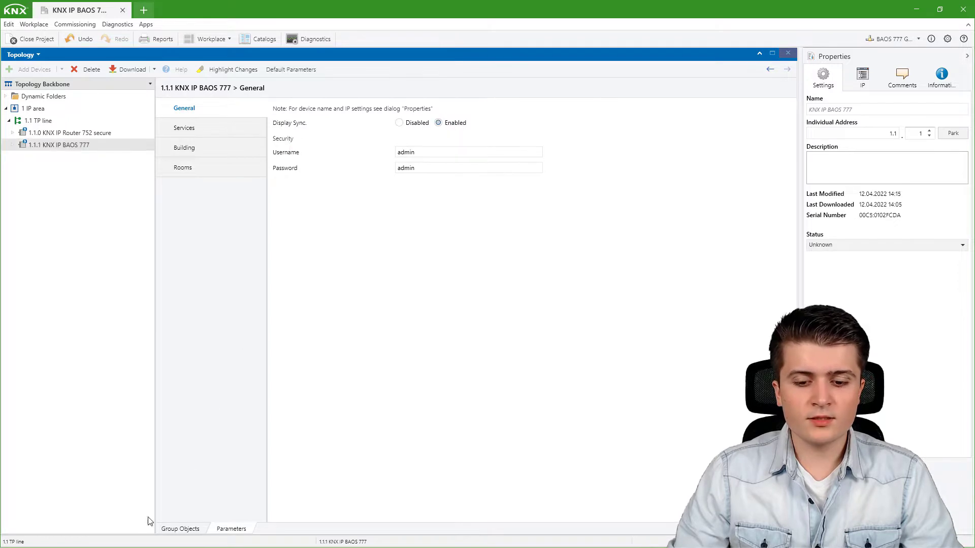
left_click(180, 529)
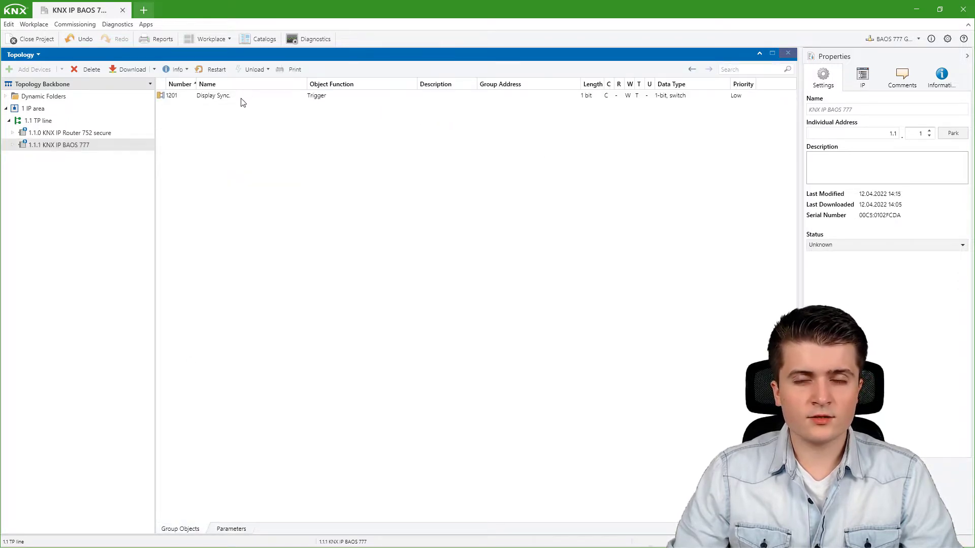
left_click(230, 528)
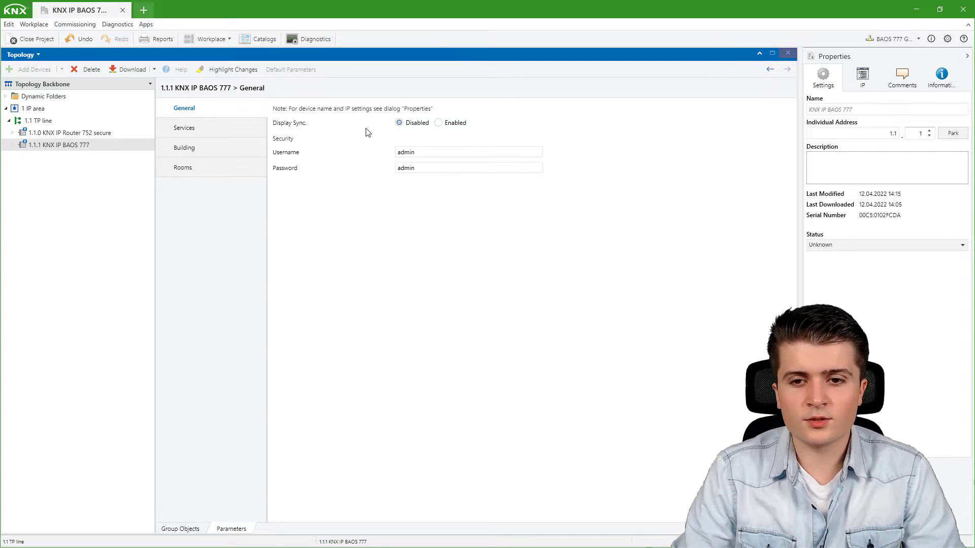
mouse_move(353, 139)
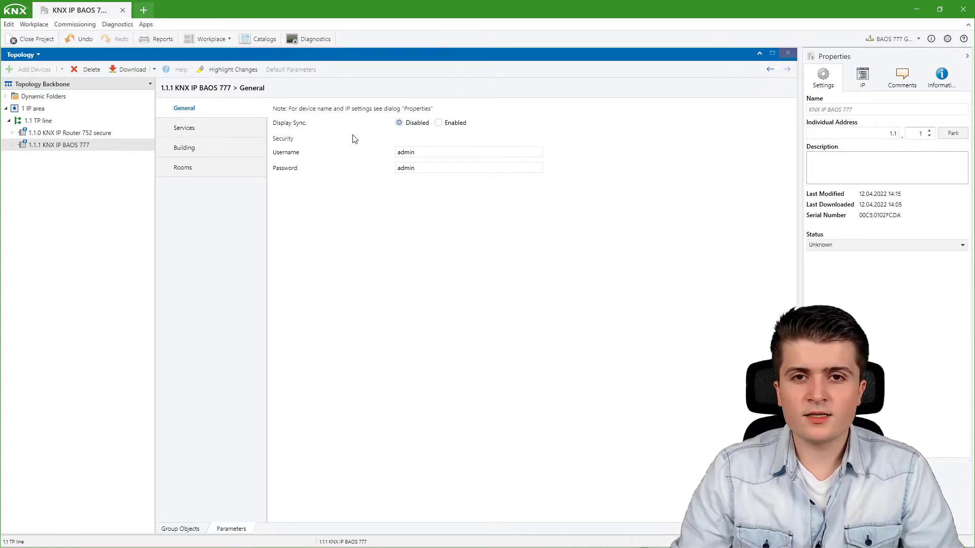
mouse_move(349, 155)
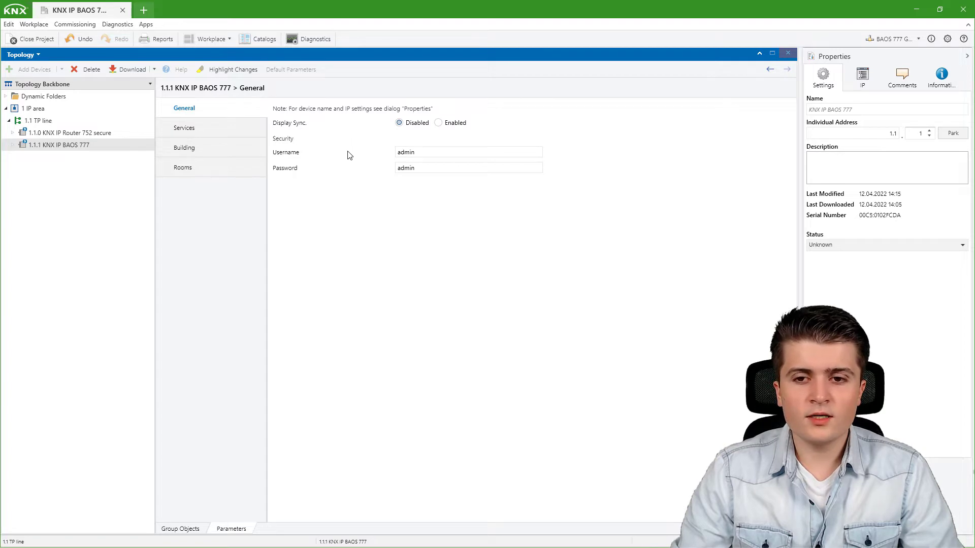
mouse_move(346, 168)
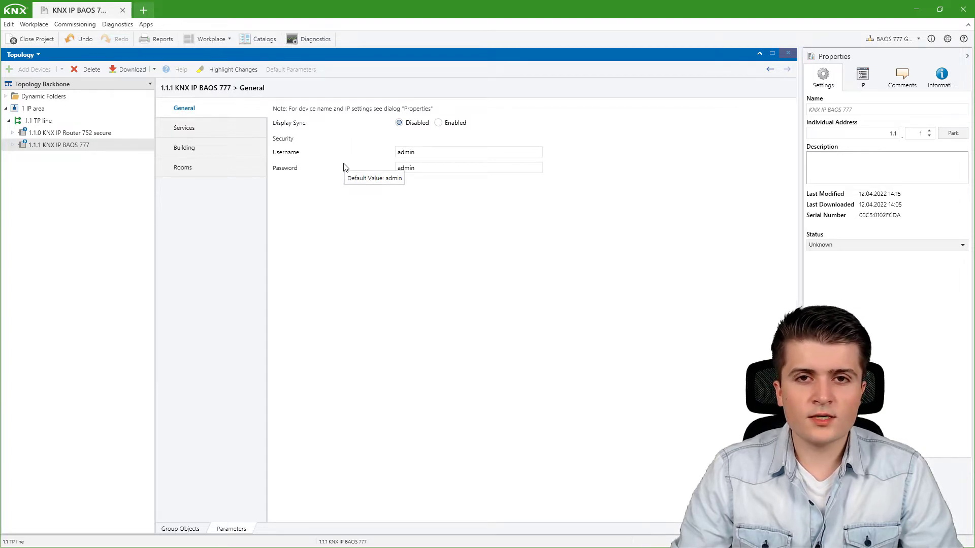
mouse_move(383, 218)
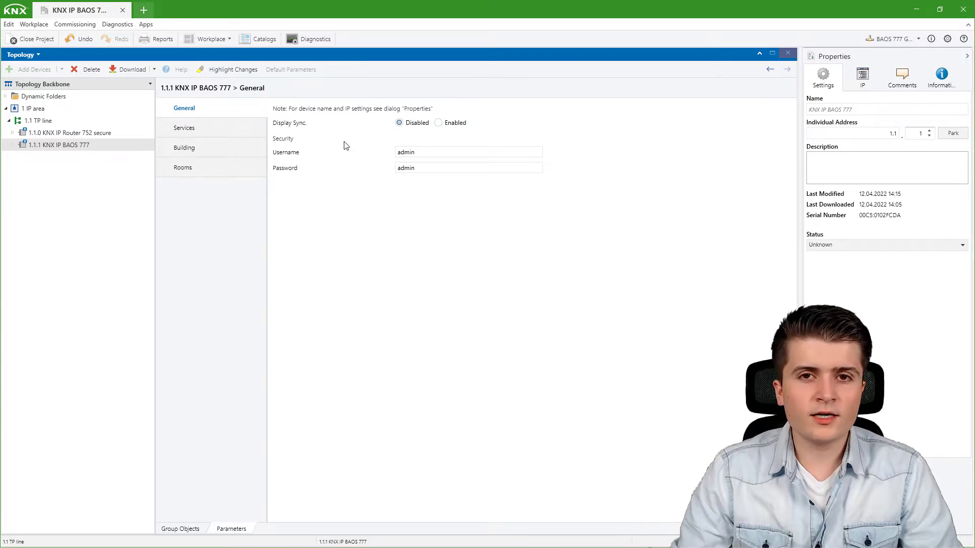
mouse_move(247, 127)
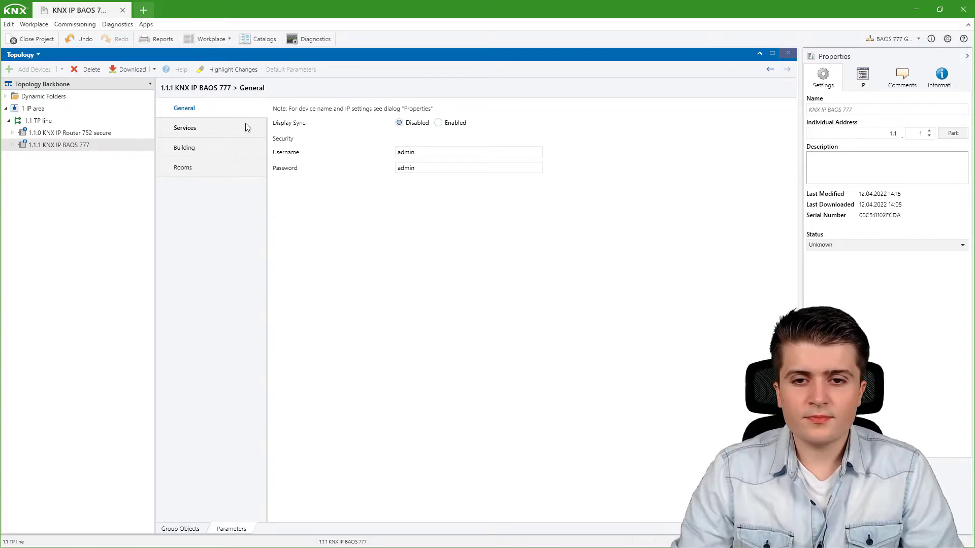
Show the Services parameters with all eight services, Send Indications to Menu Edit, enabled.
left_click(185, 127)
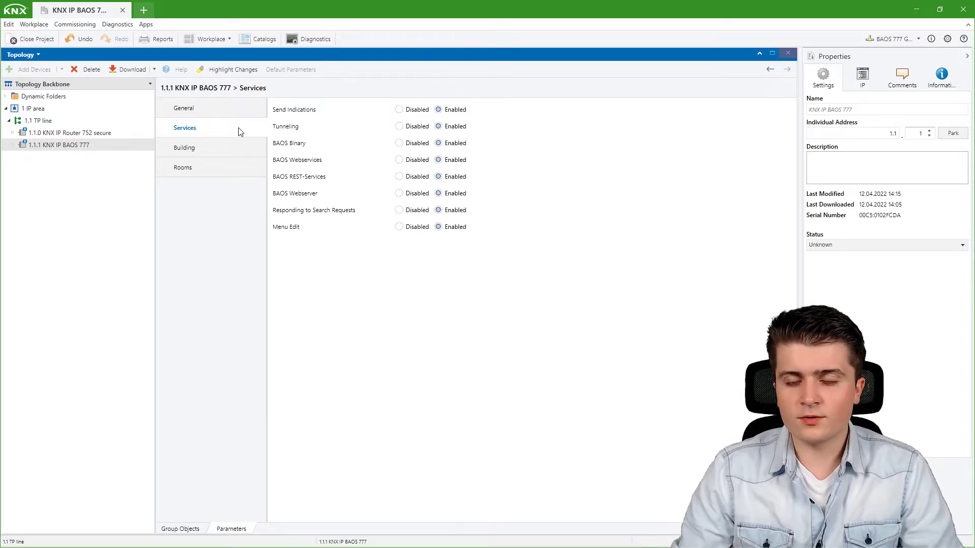
mouse_move(314, 115)
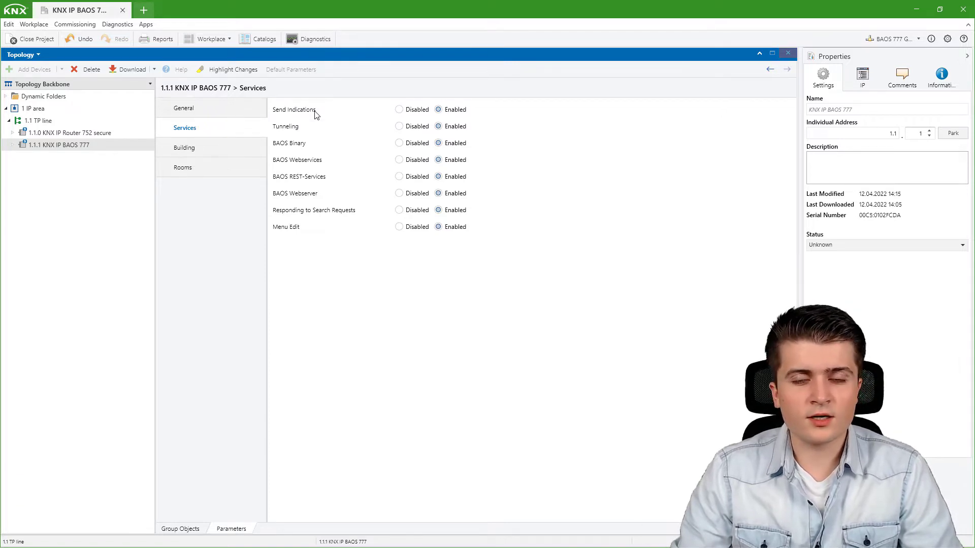
mouse_move(309, 133)
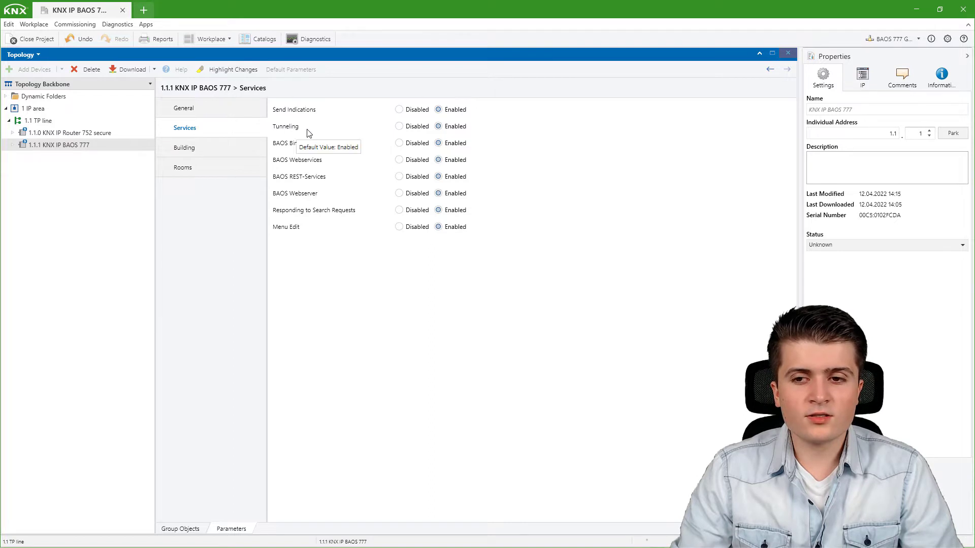
mouse_move(340, 131)
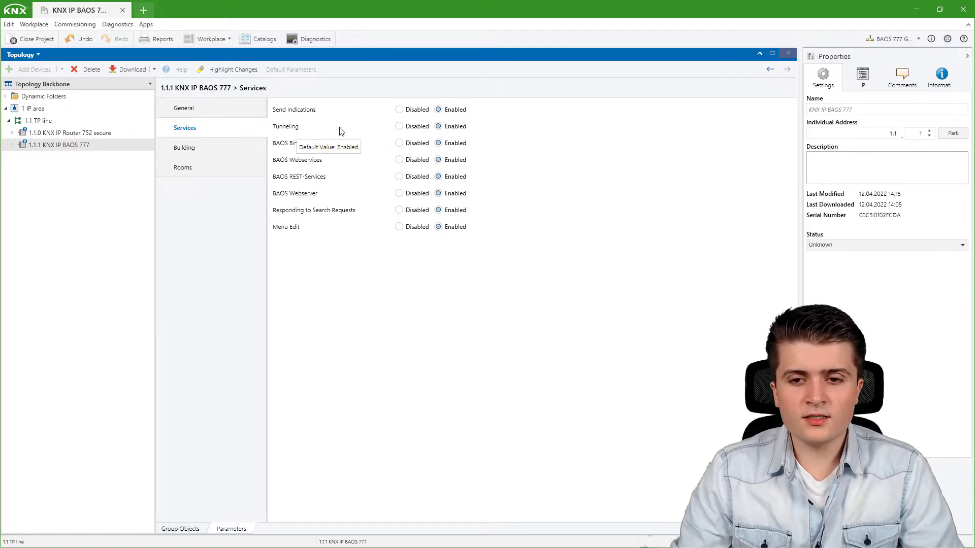
mouse_move(479, 174)
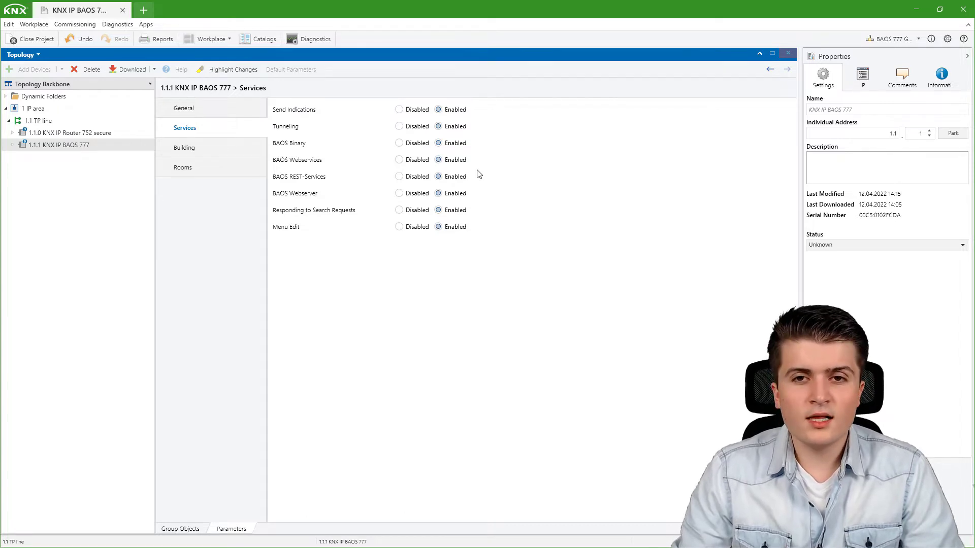
mouse_move(309, 231)
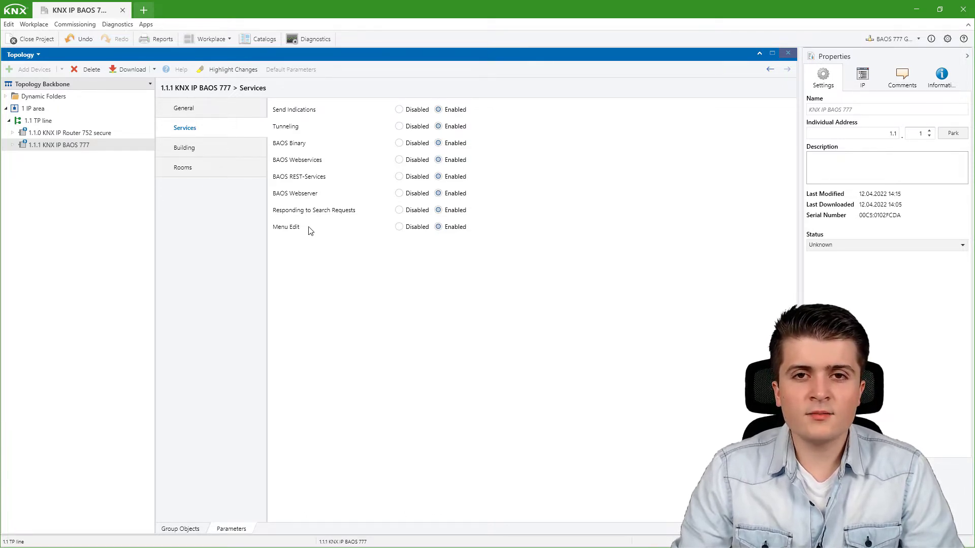
mouse_move(329, 234)
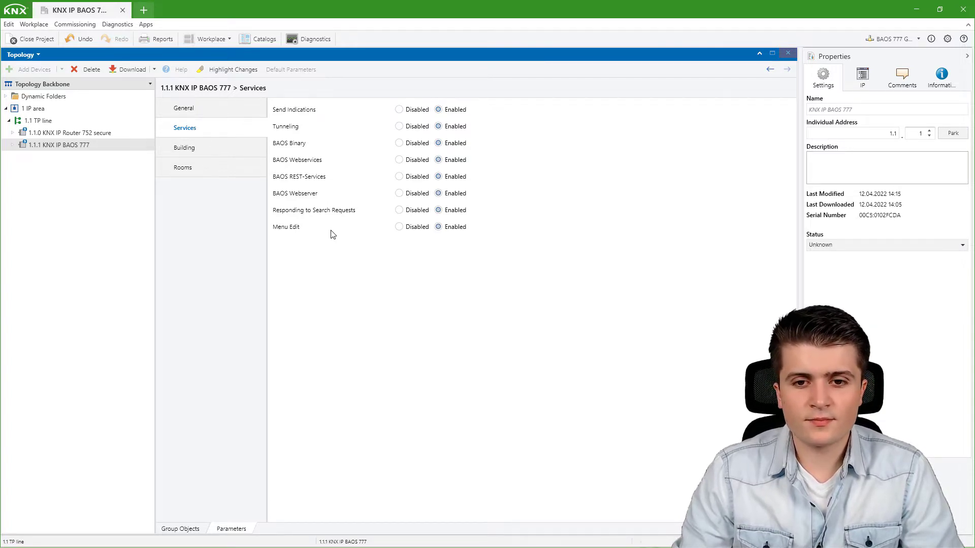
Show the Building page with name 'Building' and Functions B.1–B.16 disabled.
left_click(185, 147)
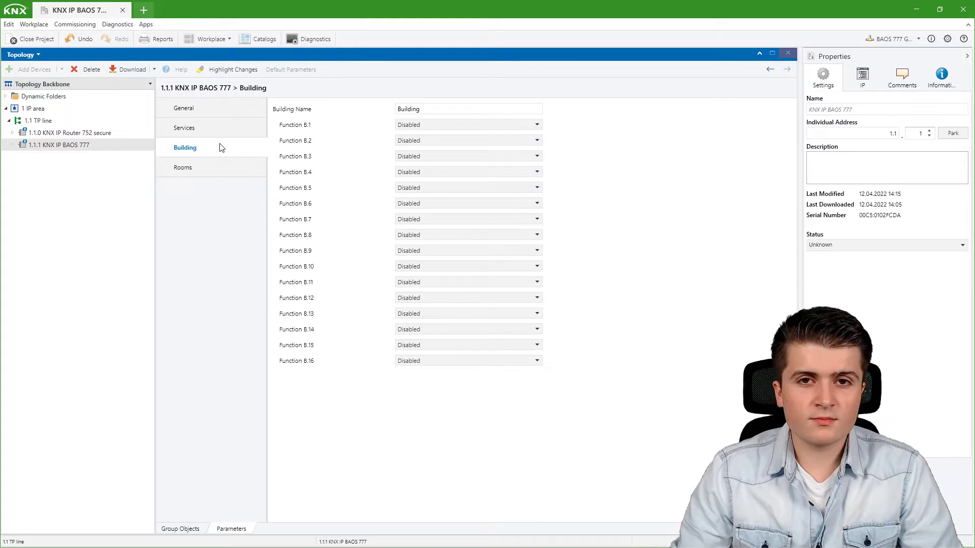
mouse_move(216, 166)
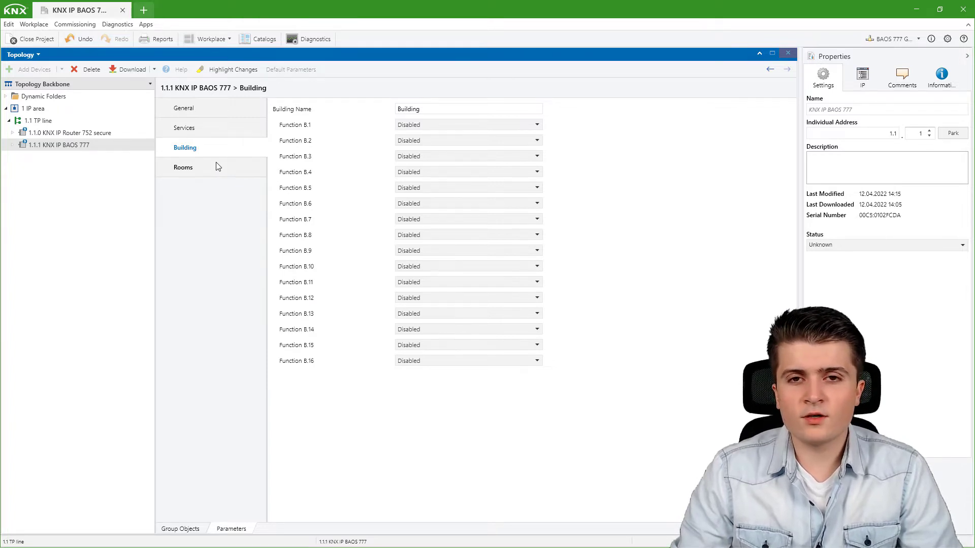
mouse_move(210, 151)
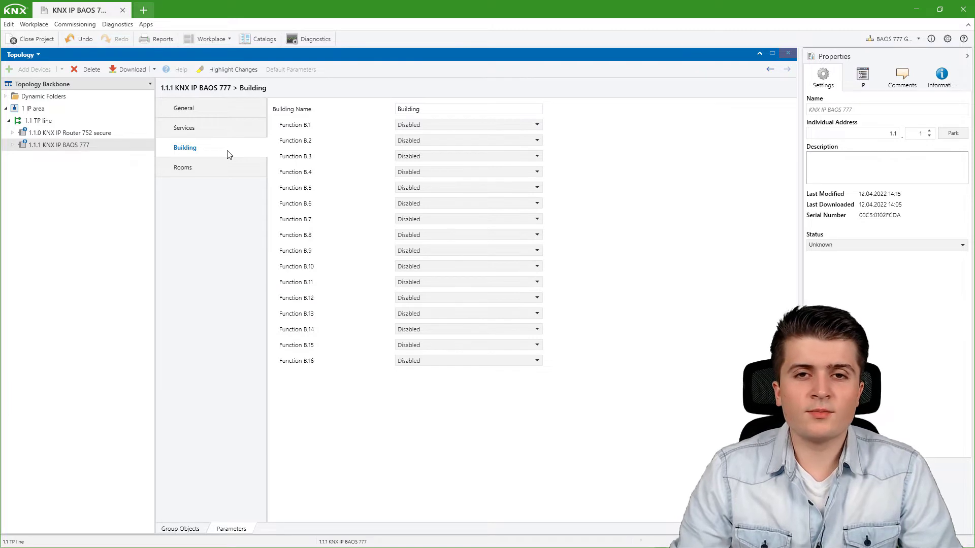
mouse_move(270, 157)
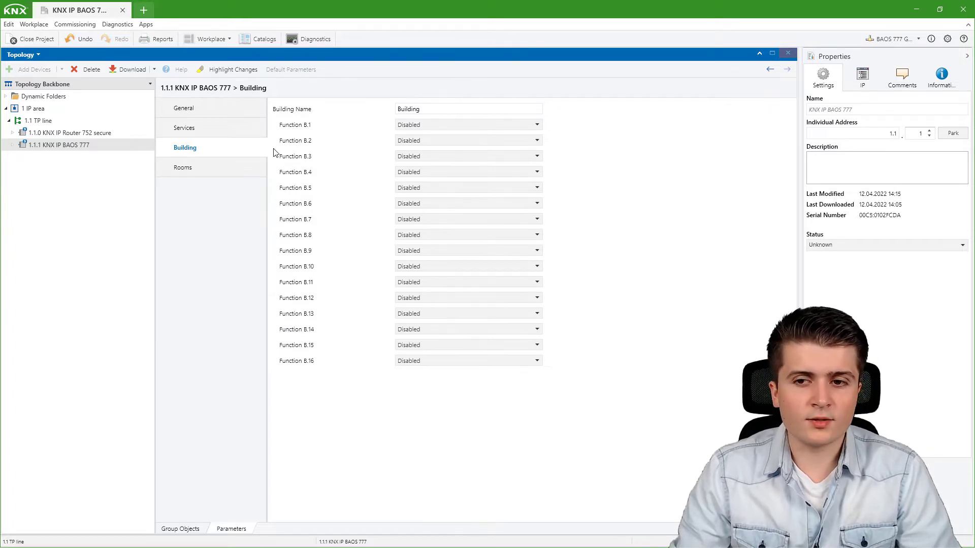
left_click(466, 108)
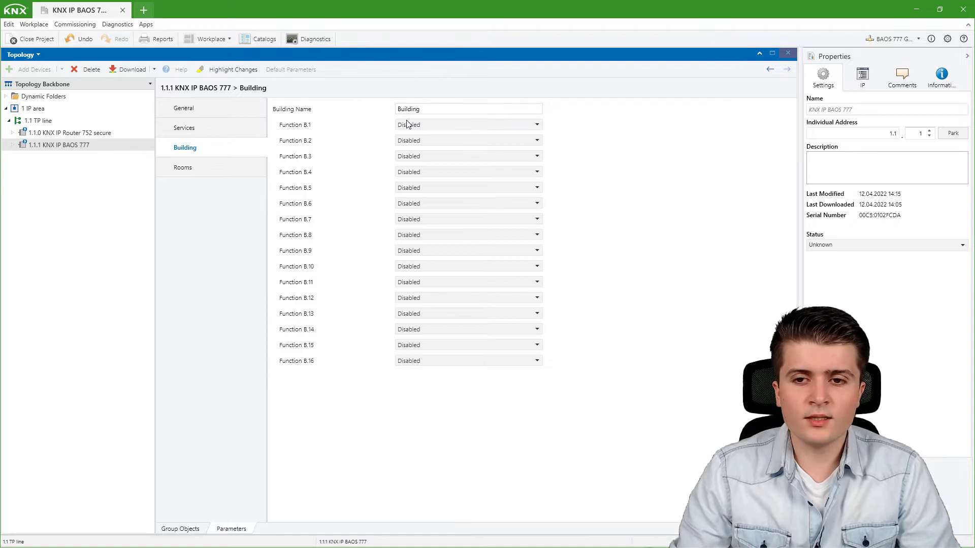
Set Function B.1 to Door Contact 'Maindoor' and B.2 to Smoke Alert 'Smoke & Fire'.
left_click(535, 124)
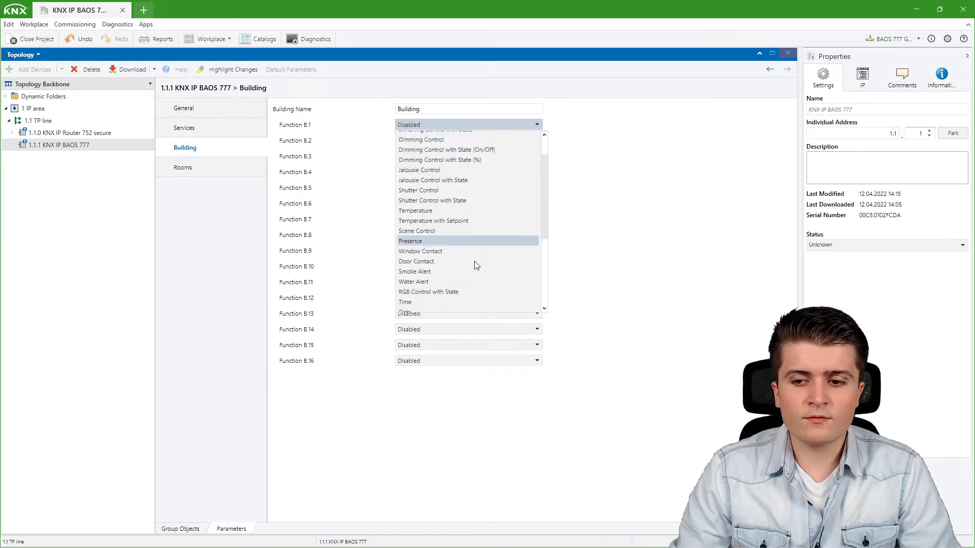
left_click(416, 261)
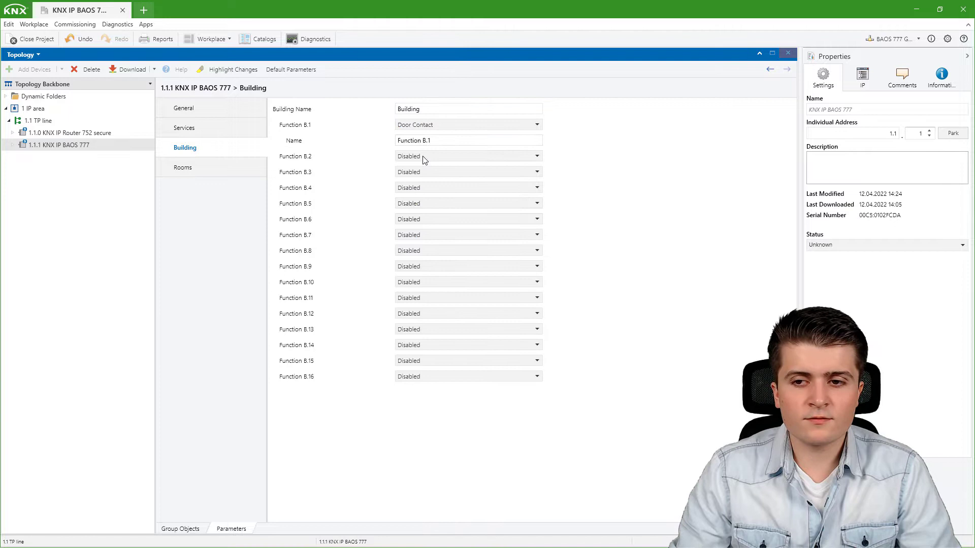
left_click(467, 156)
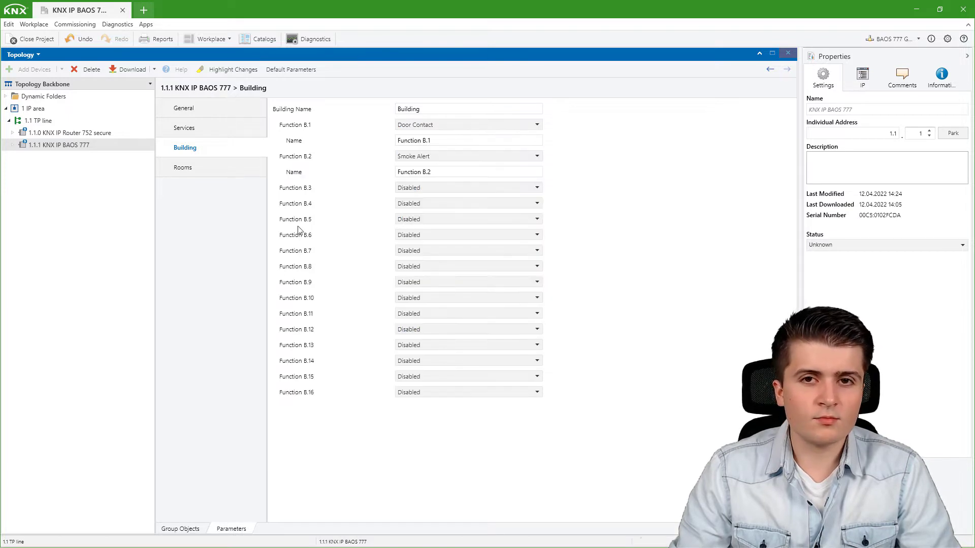
mouse_move(322, 143)
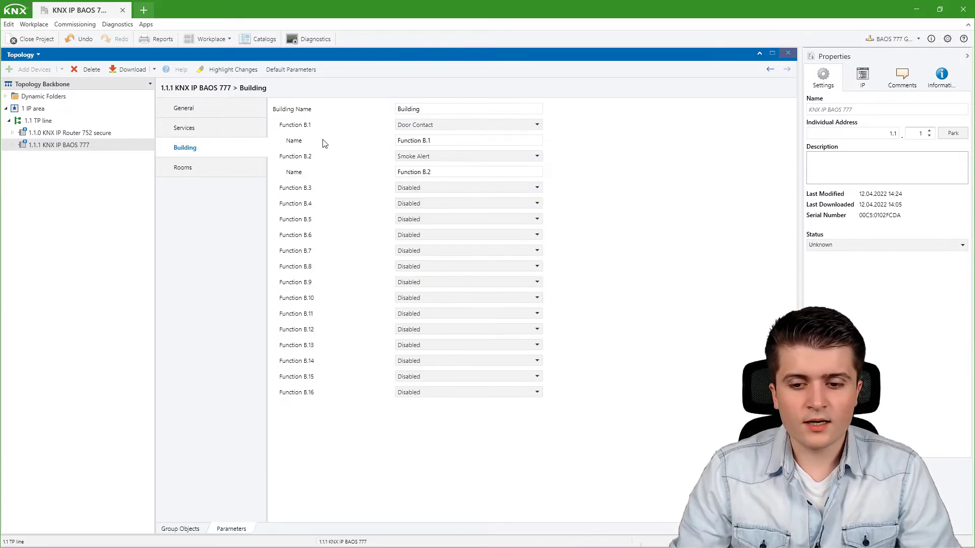
mouse_move(338, 291)
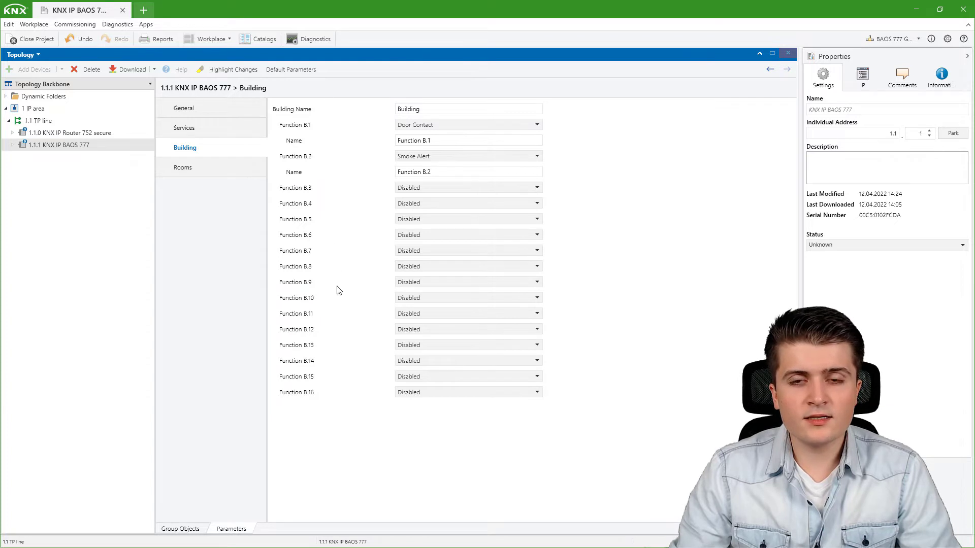
mouse_move(366, 412)
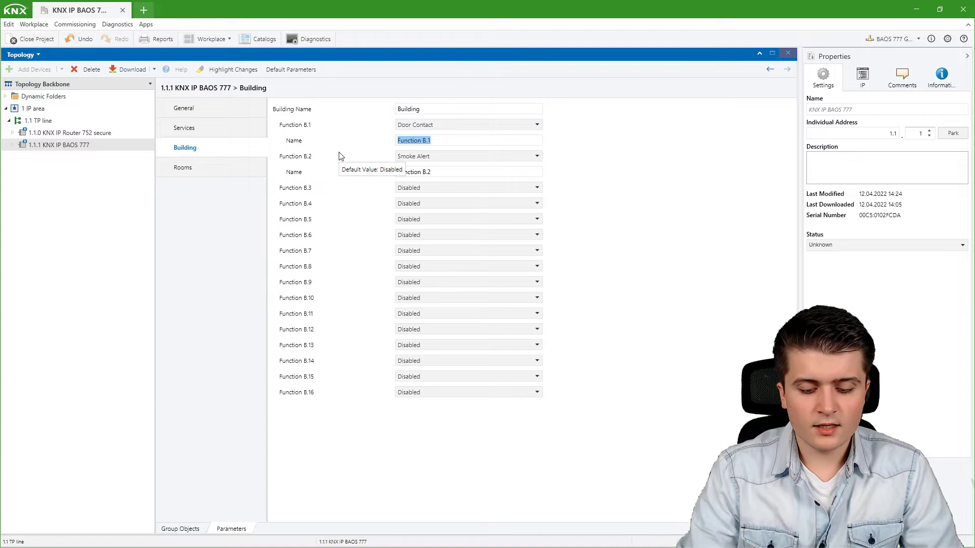
type("Maindoor")
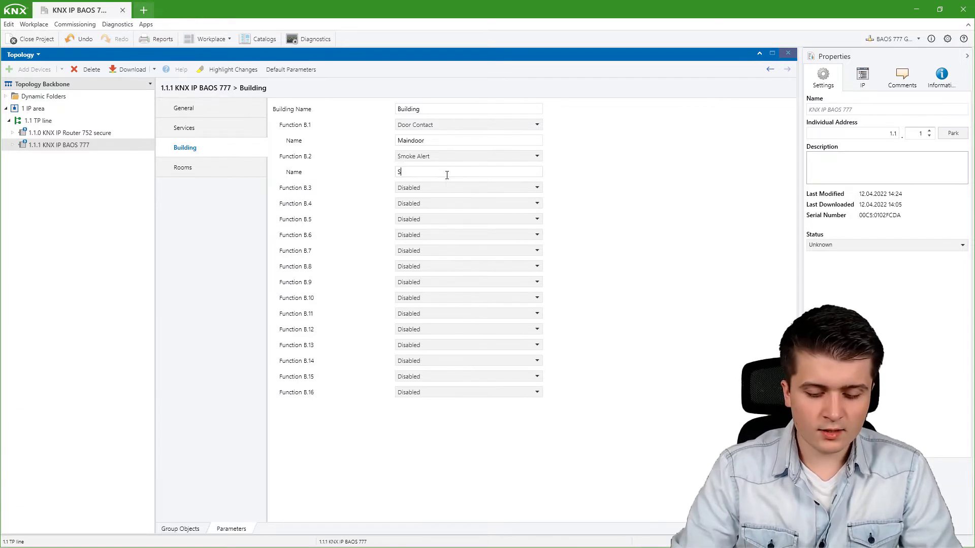
type("moke")
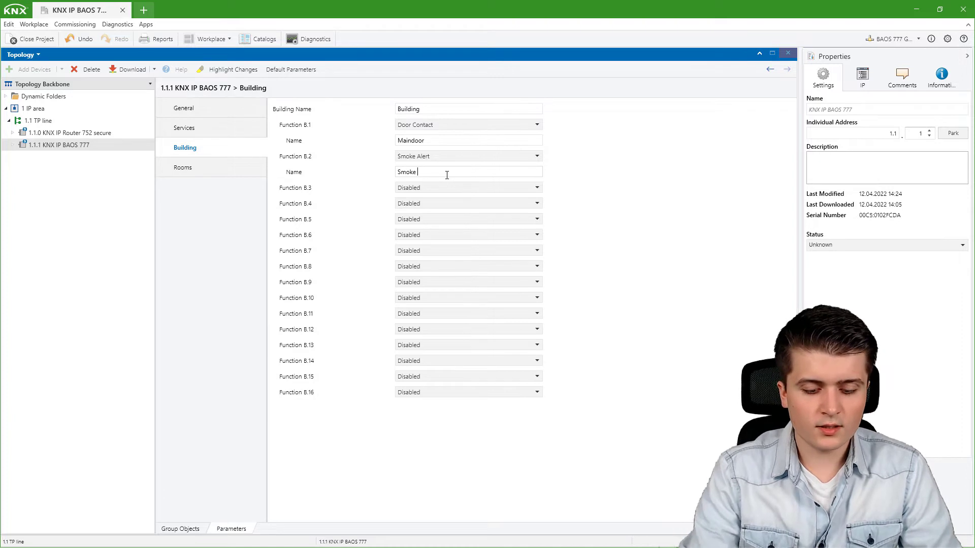
type("& Fire")
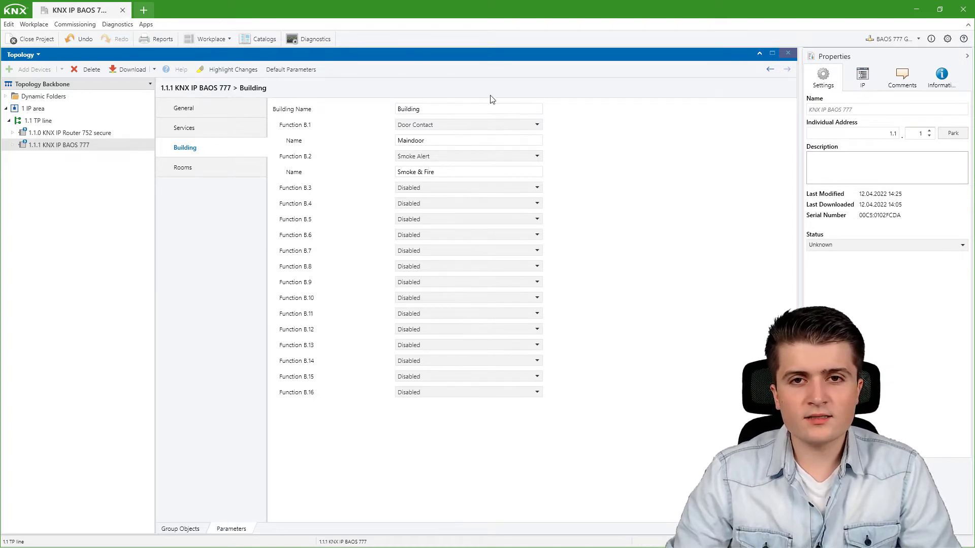
List the Maindoor Door and Smoke & Fire group objects and select Maindoor Door.
left_click(180, 528)
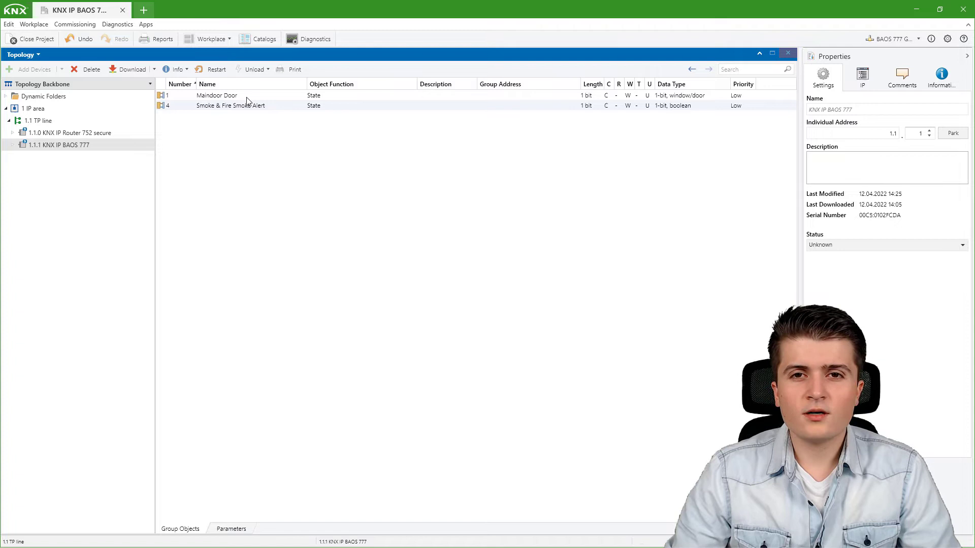
left_click(217, 94)
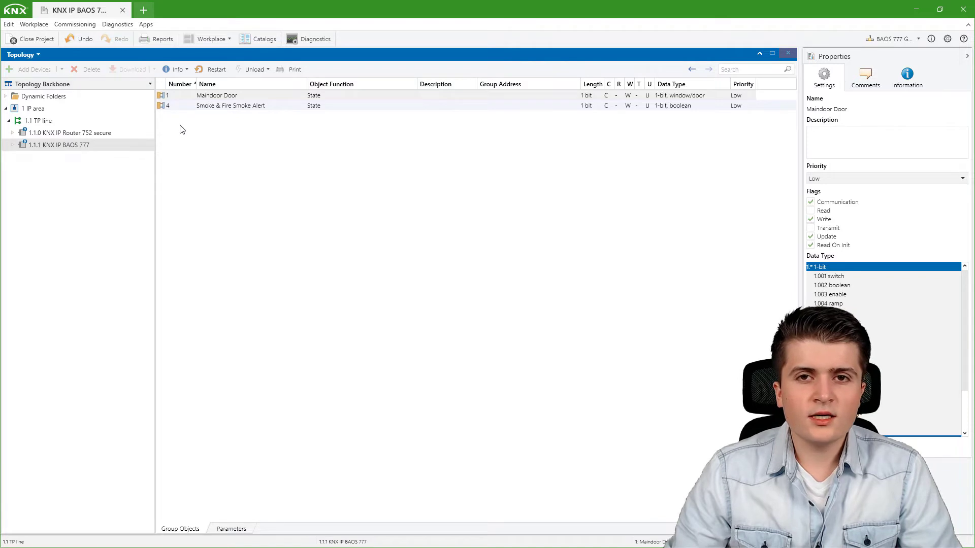
Sign in to the web interface as admin to see the Maindoor and Smoke & Fire tiles.
left_click(128, 69)
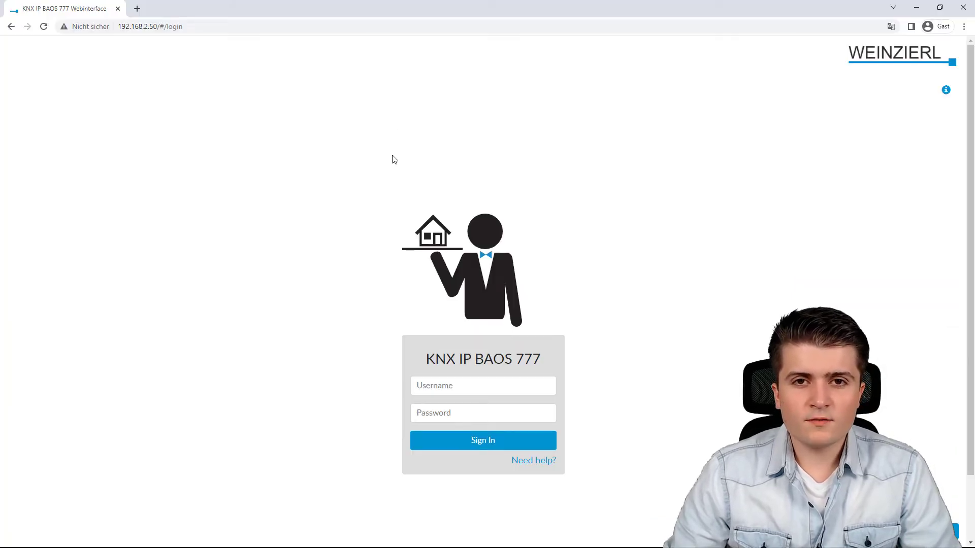
type("admin")
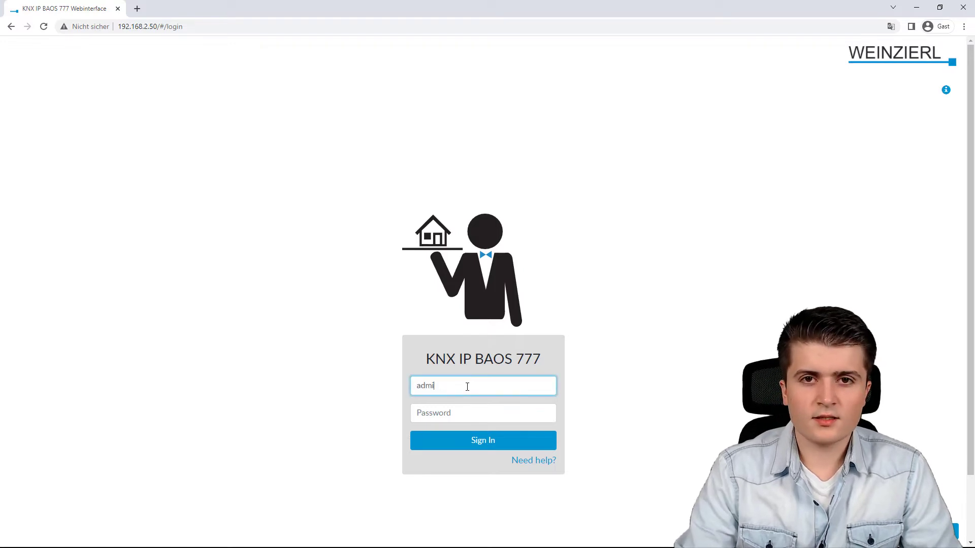
type("n")
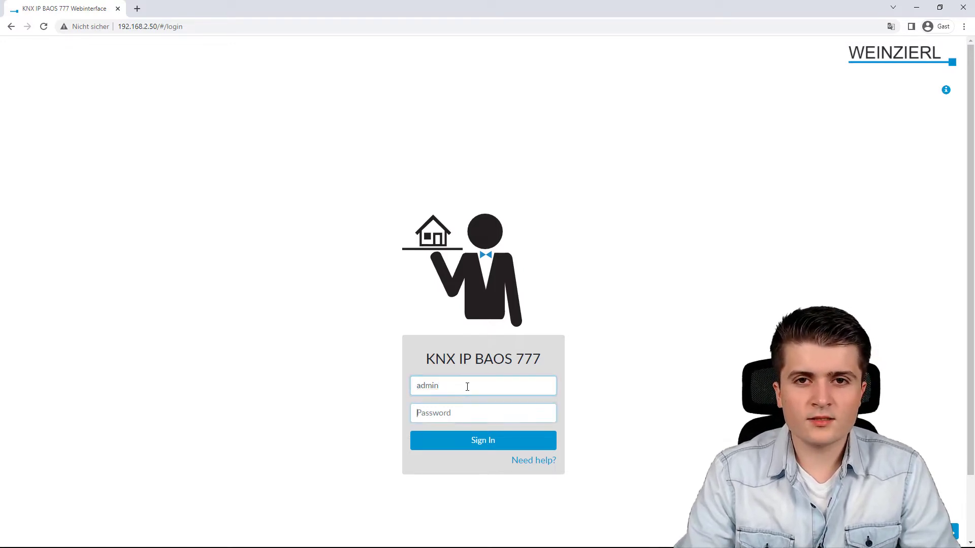
left_click(482, 412)
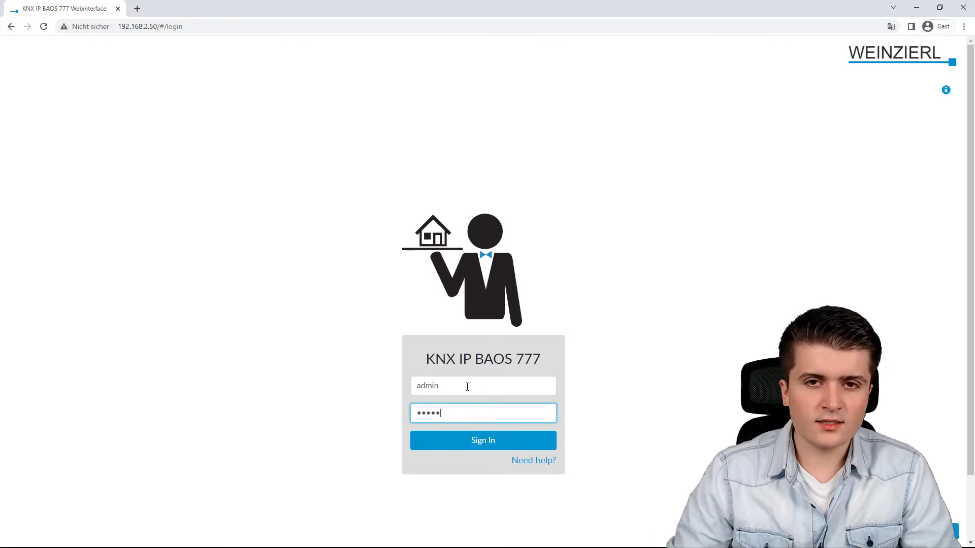
left_click(483, 440)
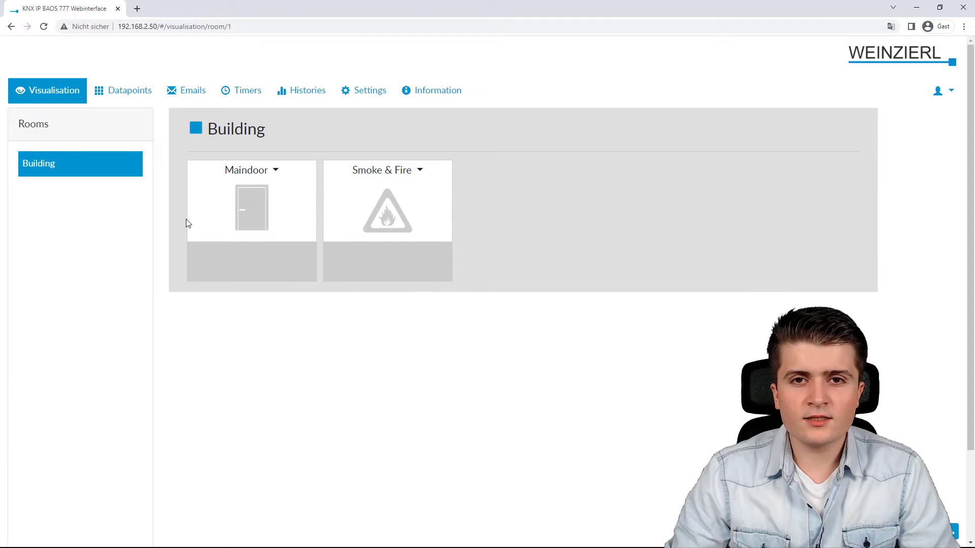
mouse_move(115, 151)
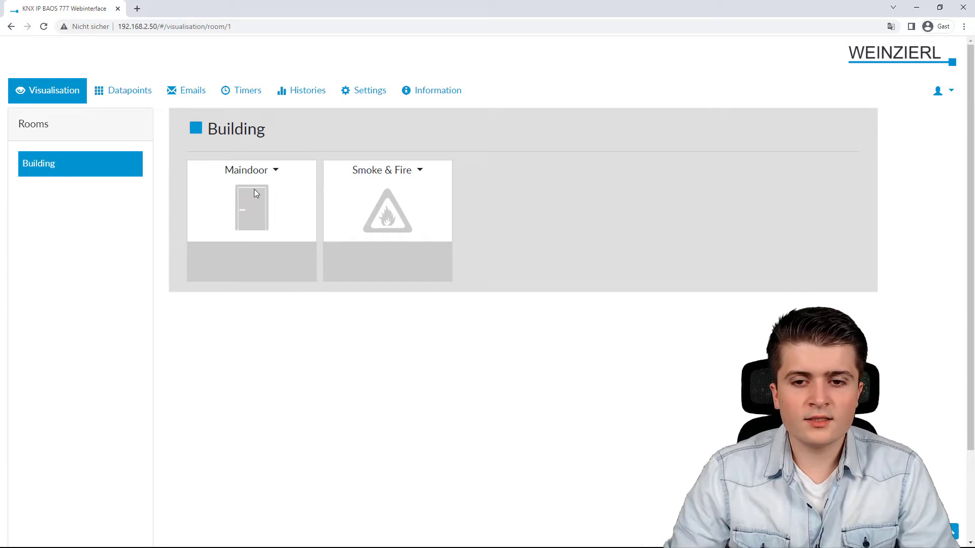
mouse_move(354, 193)
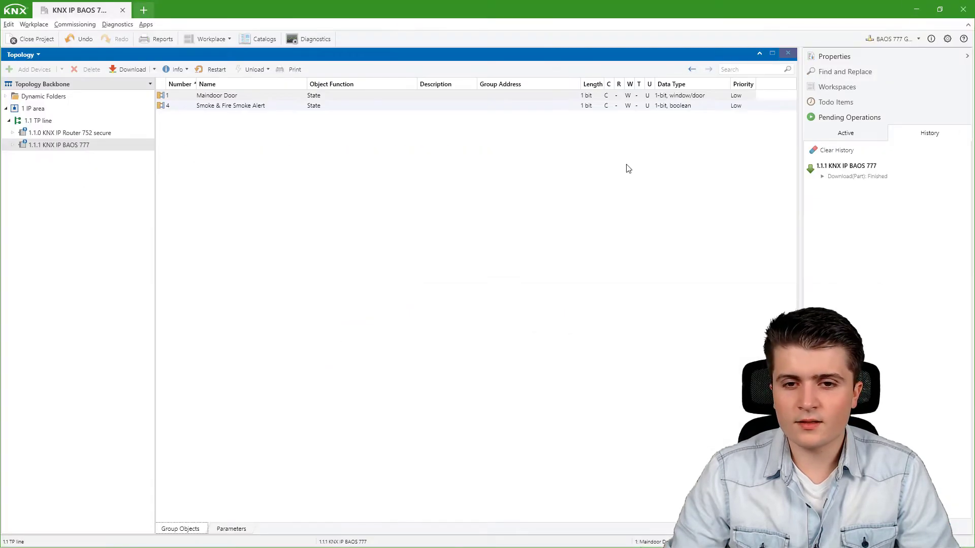
mouse_move(305, 321)
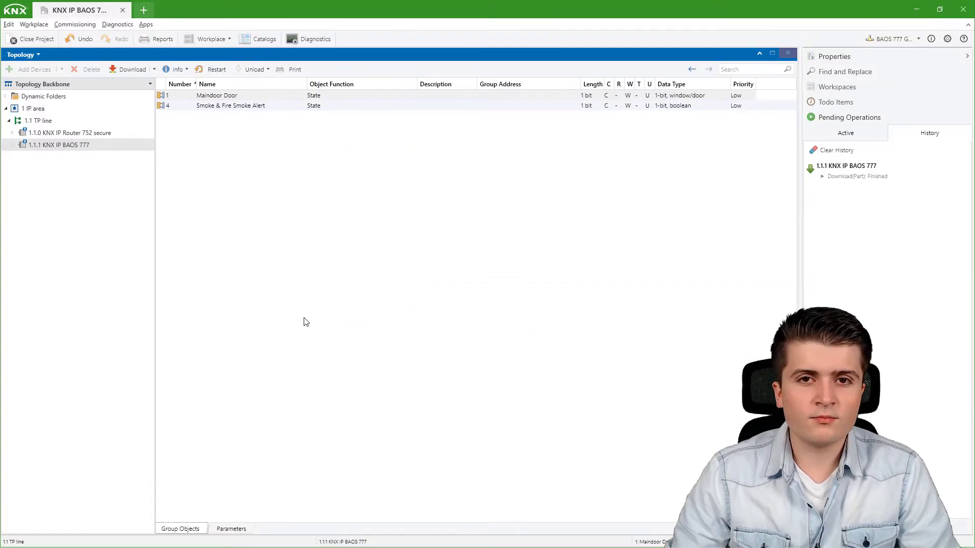
Enable Room 1 under Rooms and open its settings, with Functions 1.1–1.16 disabled.
left_click(230, 529)
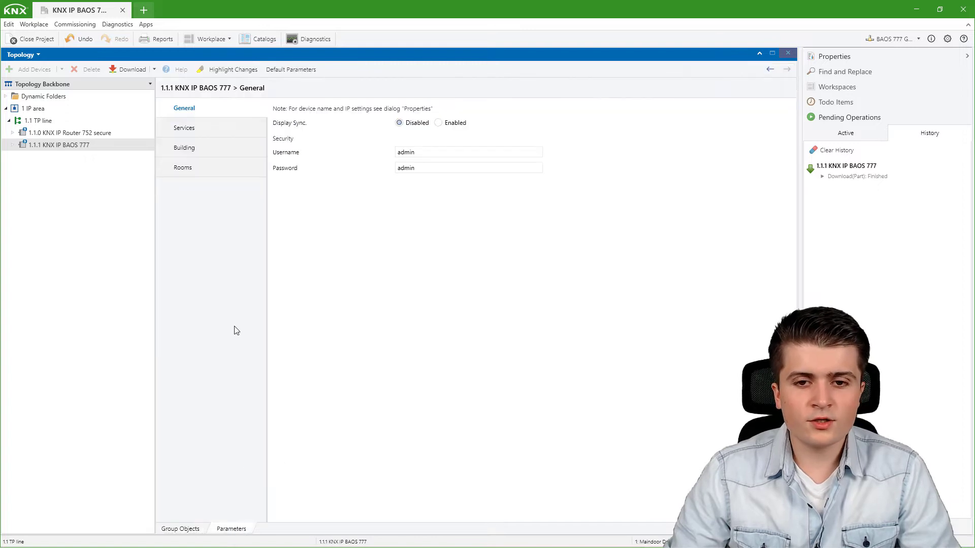
left_click(183, 167)
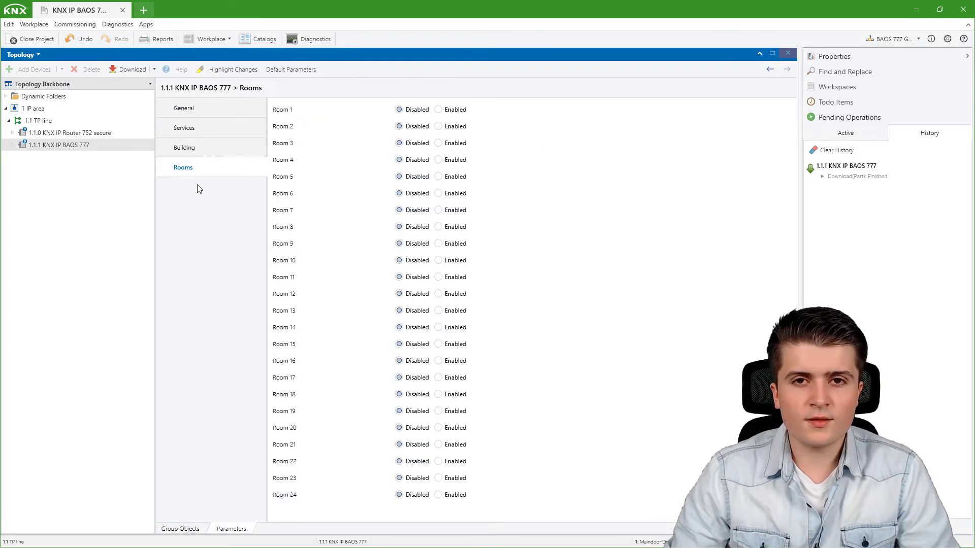
mouse_move(363, 484)
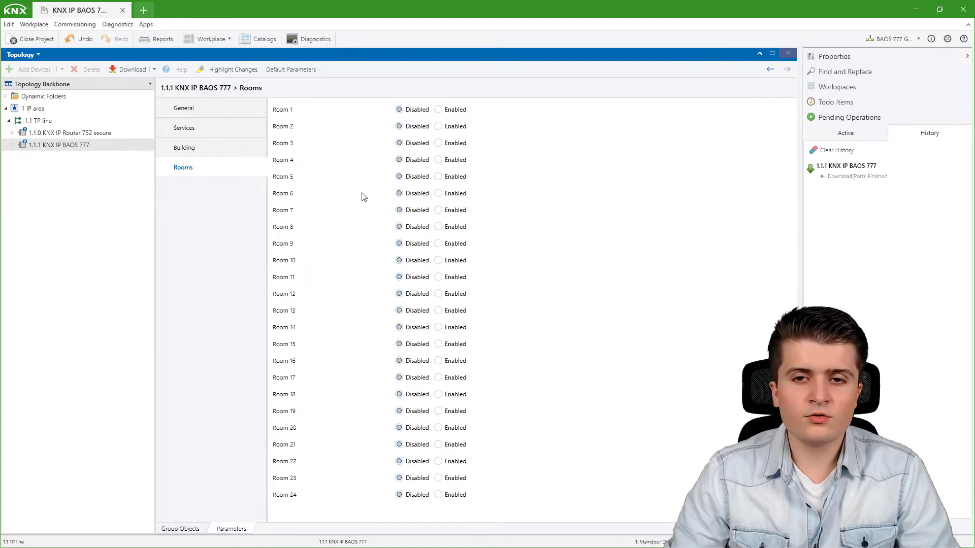
left_click(438, 110)
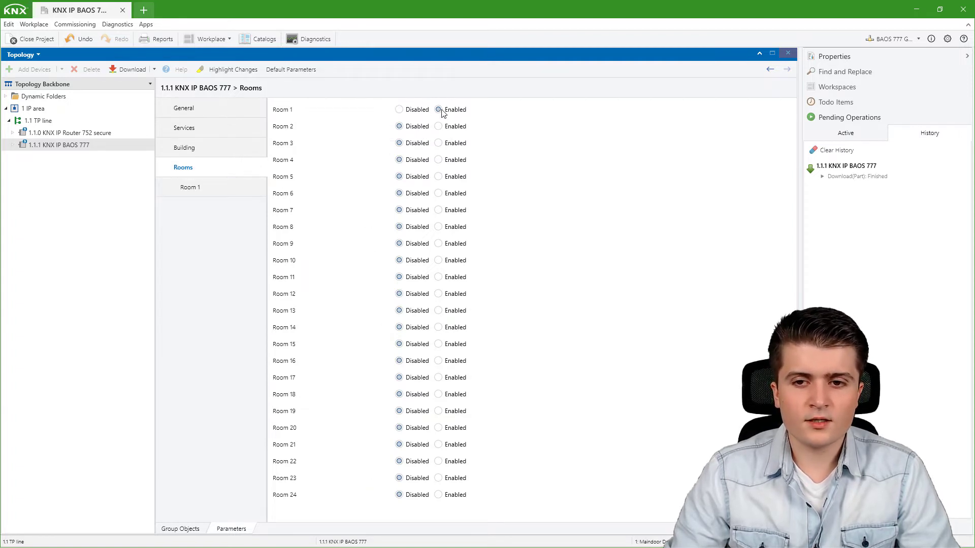
left_click(438, 110)
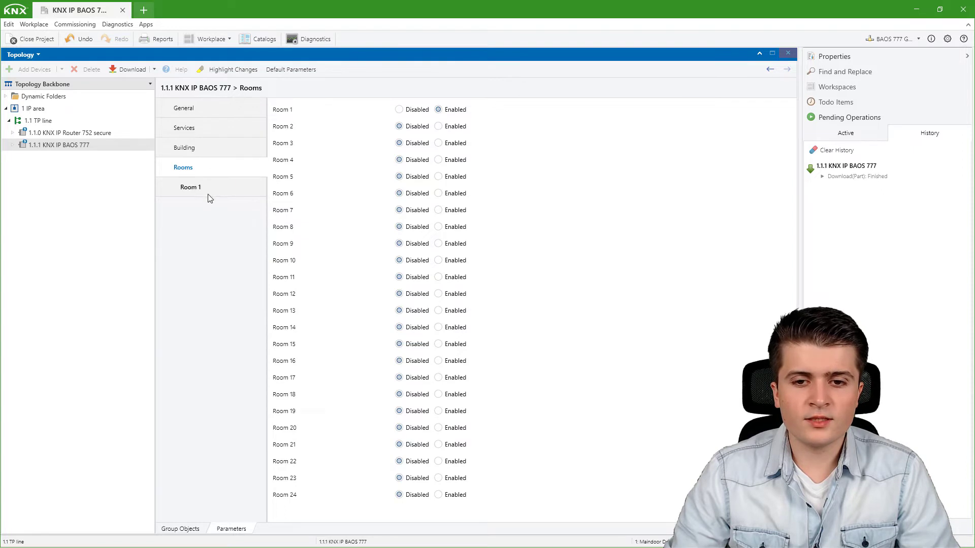
left_click(190, 187)
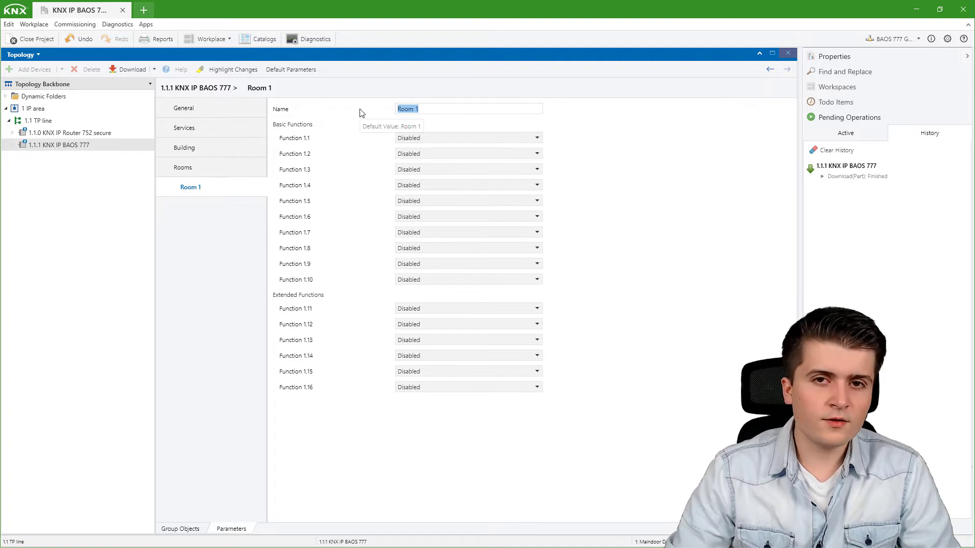
Rename Room 1 to Kitchen and set Function 1.1 to Switching Control named Light.
type("Kitchen")
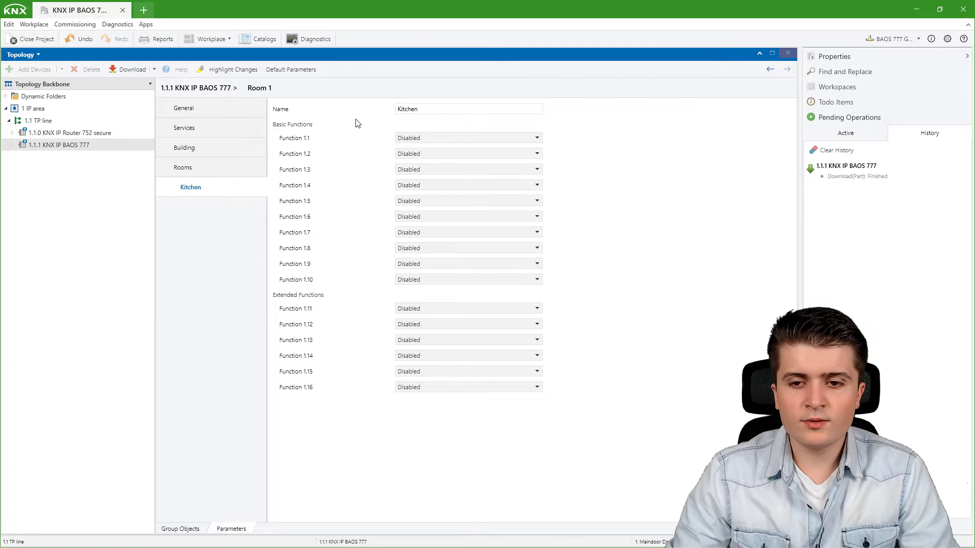
mouse_move(363, 219)
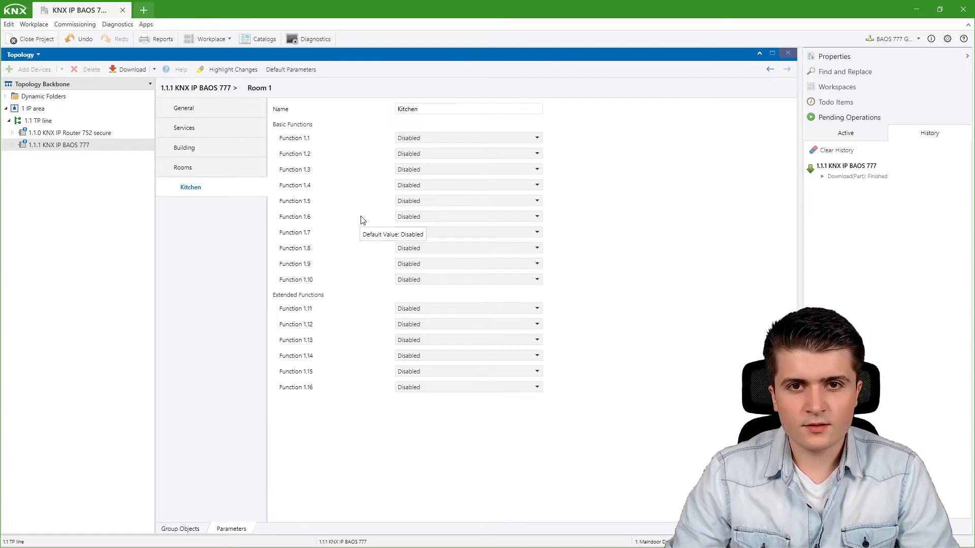
mouse_move(358, 162)
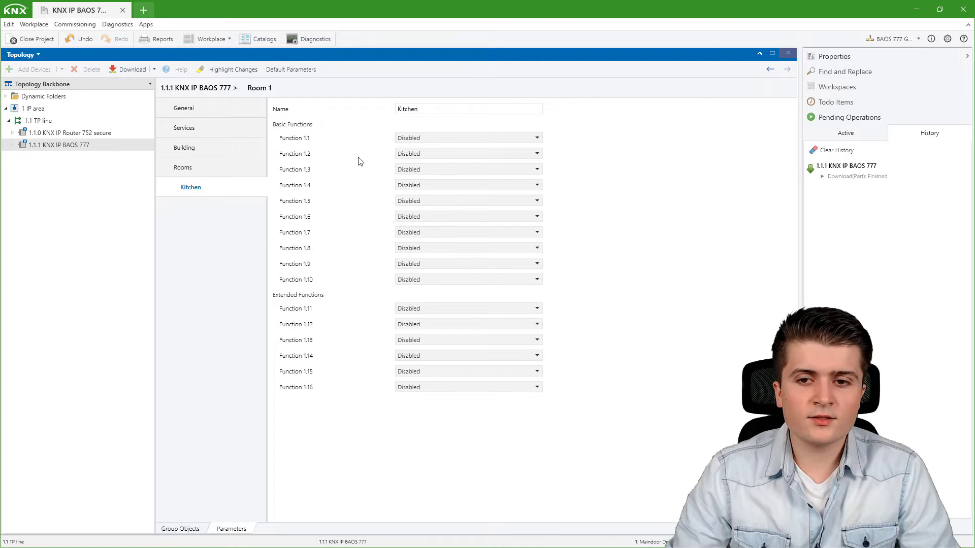
left_click(534, 138)
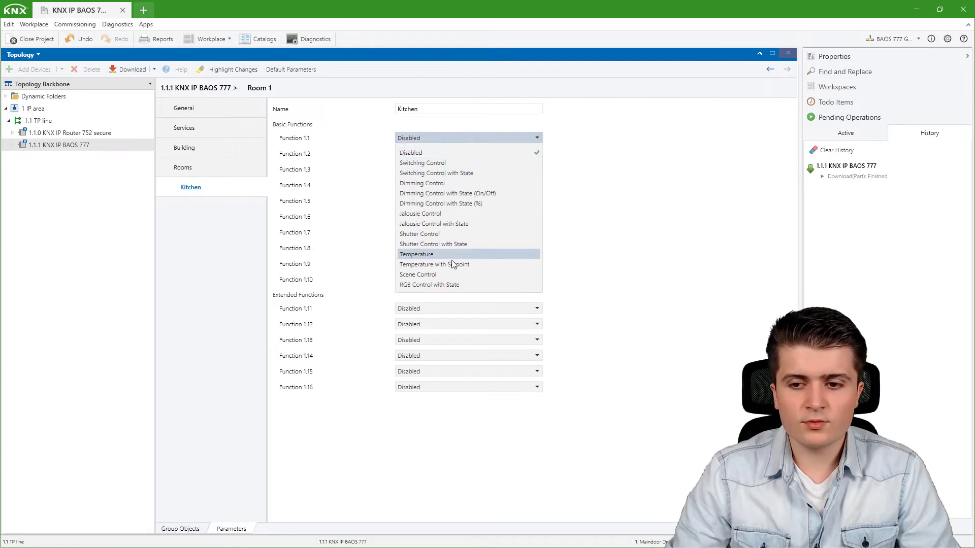
mouse_move(409, 152)
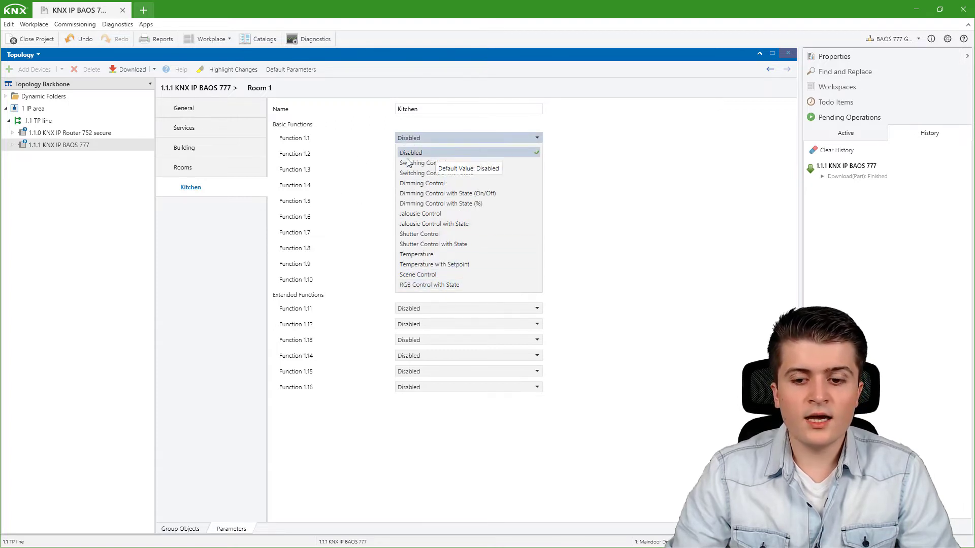
left_click(468, 308)
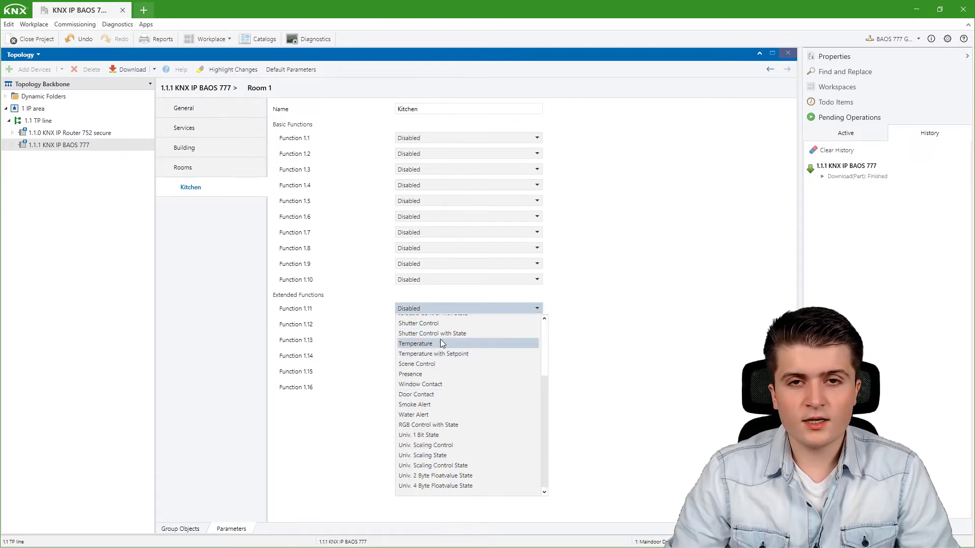
mouse_move(446, 465)
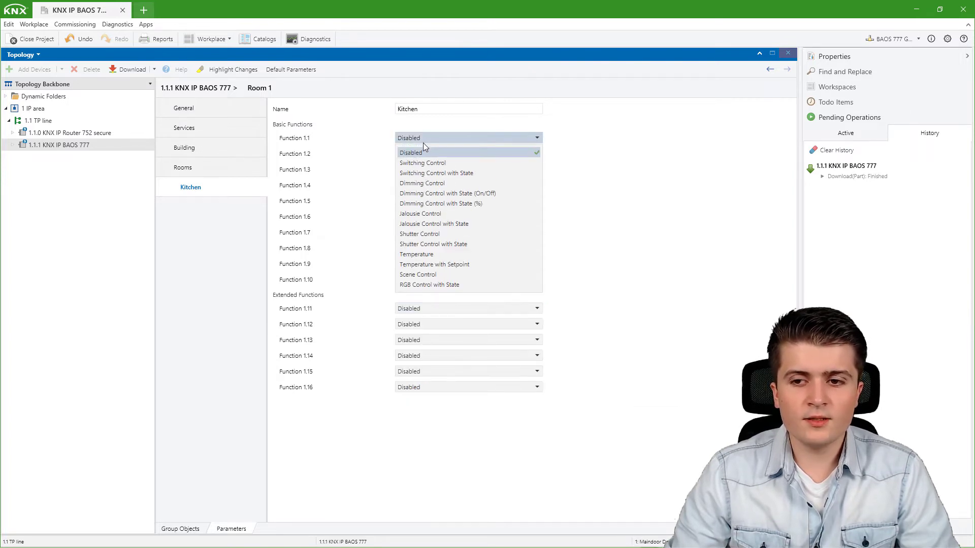
left_click(422, 163)
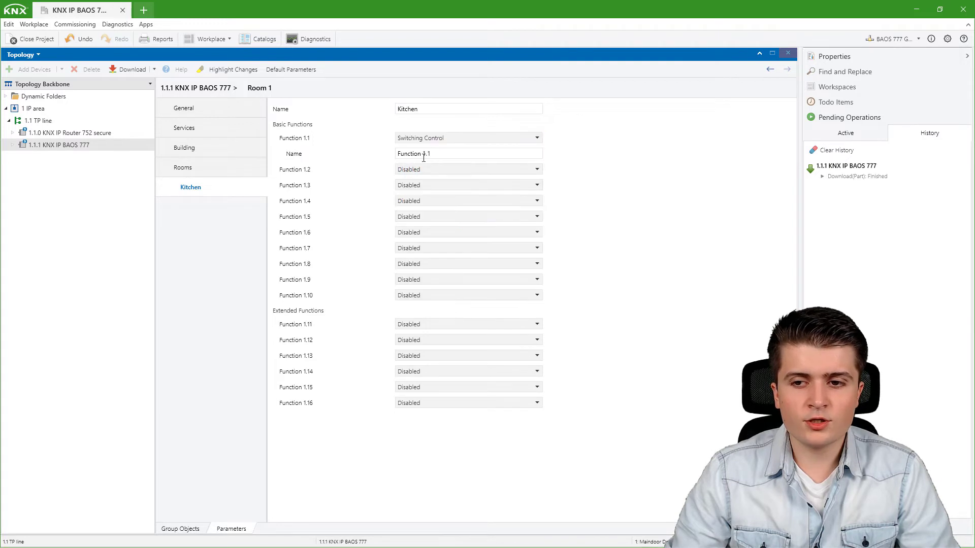
Set Function 1.2 to Shutter Control named Shutter and enable Room 2.
left_click(534, 169)
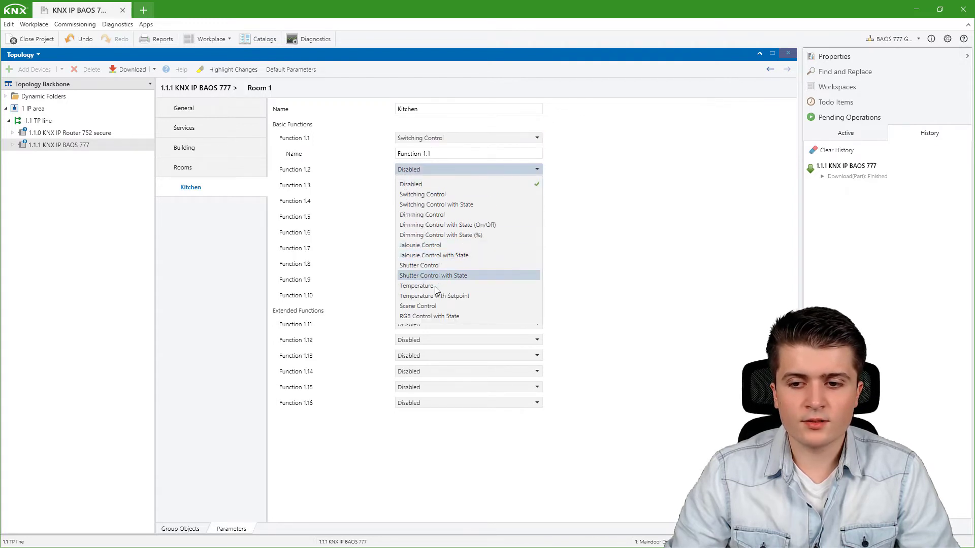
left_click(433, 275)
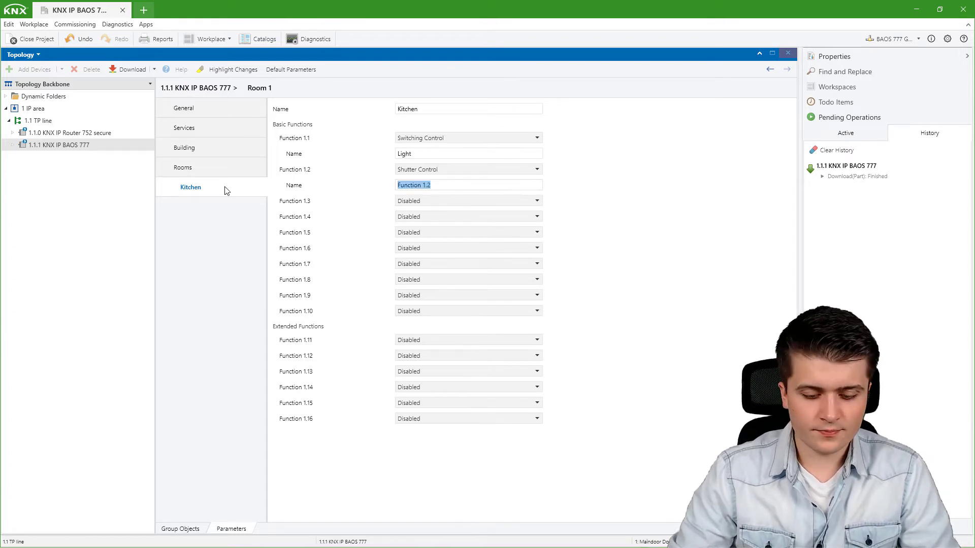
type("Shutter")
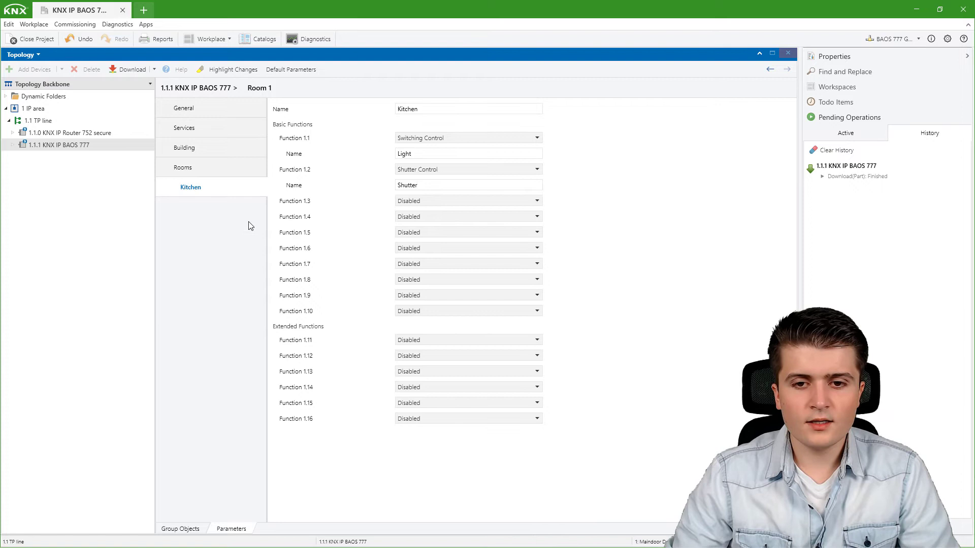
left_click(183, 167)
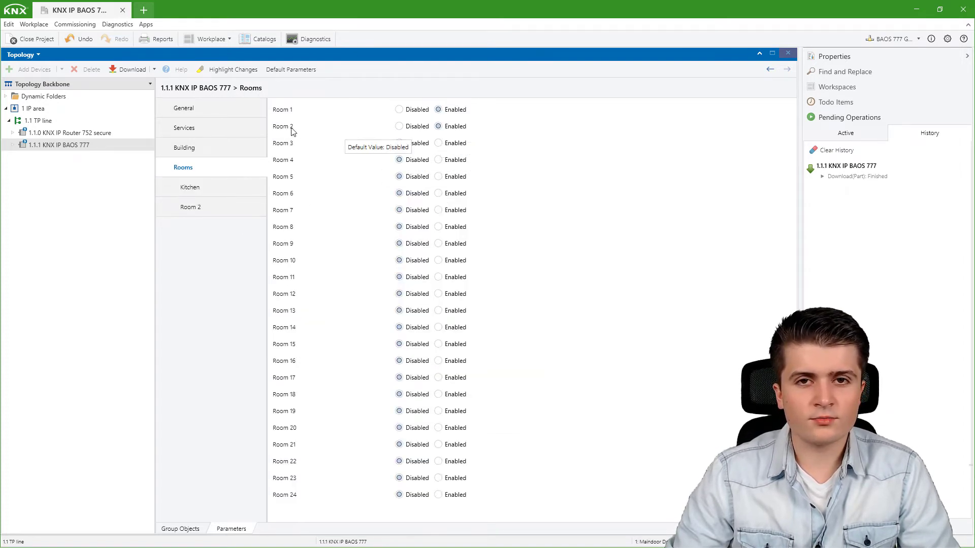
Rename Room 2 to Living Room and set Function 2.1 to Temperature named Temperature.
left_click(191, 207)
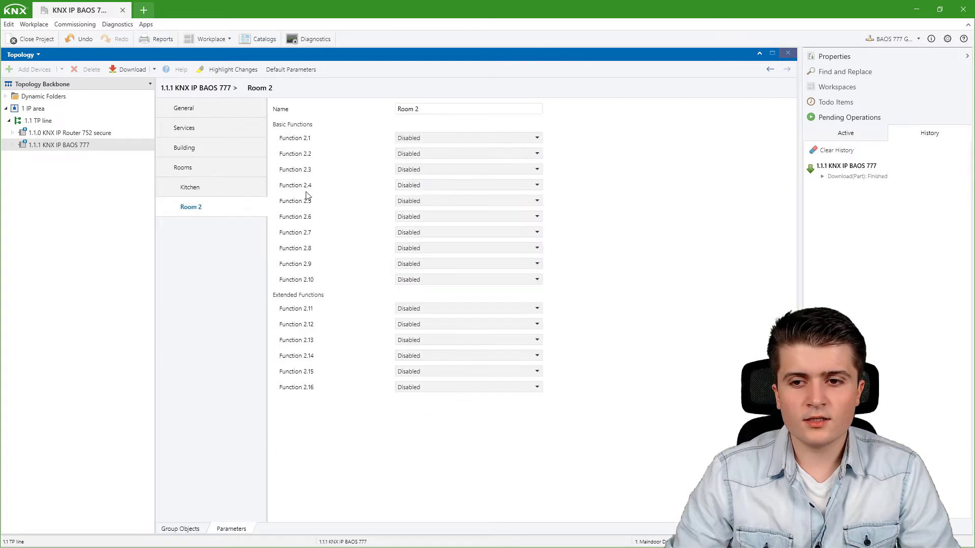
left_click(534, 138)
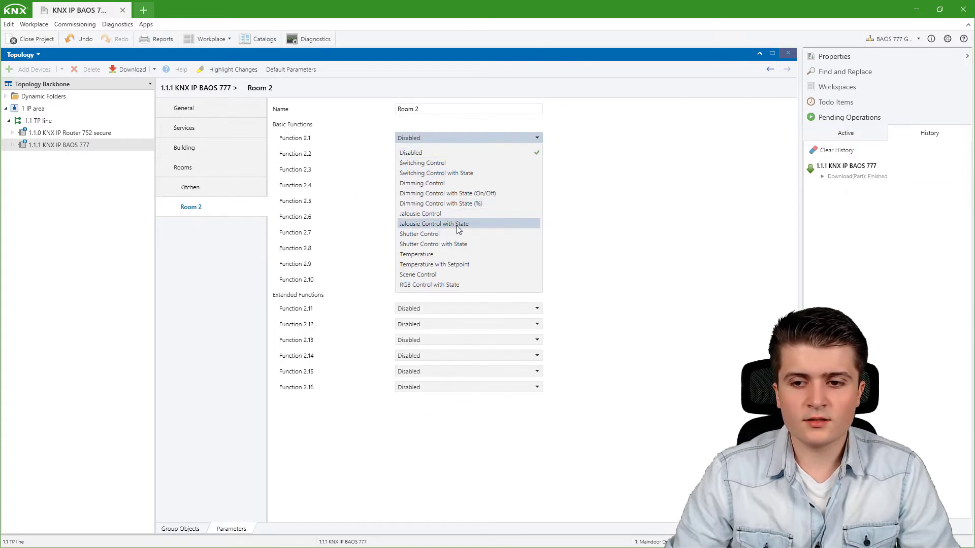
mouse_move(428, 255)
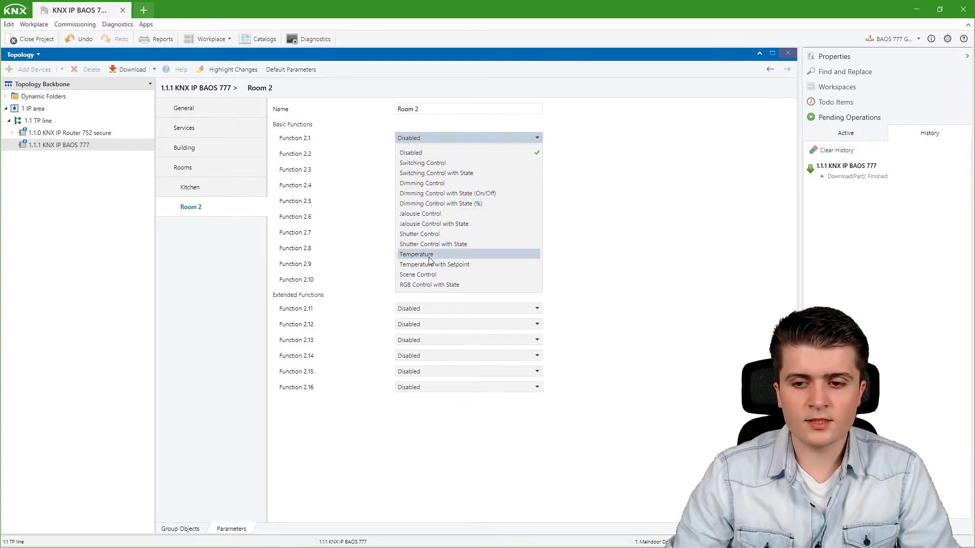
left_click(415, 254)
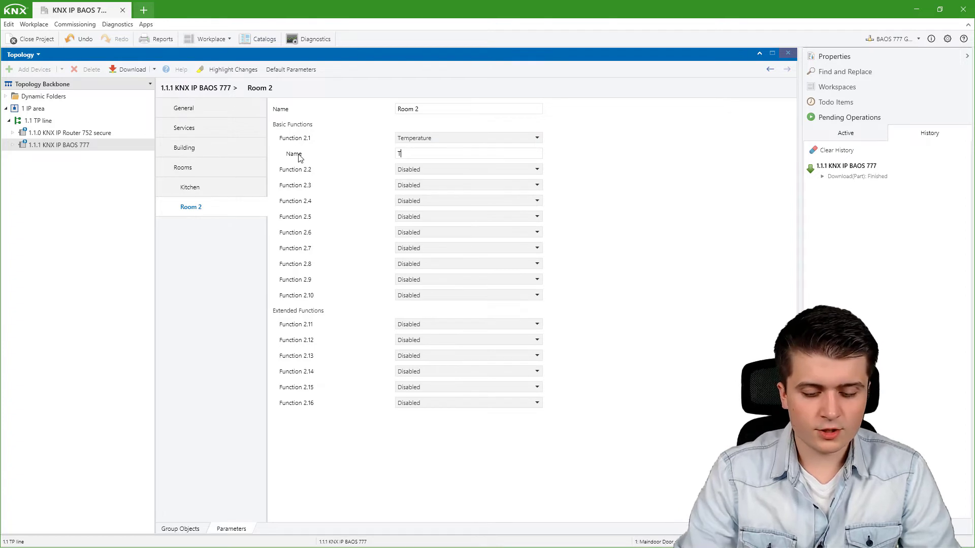
type("Temperature")
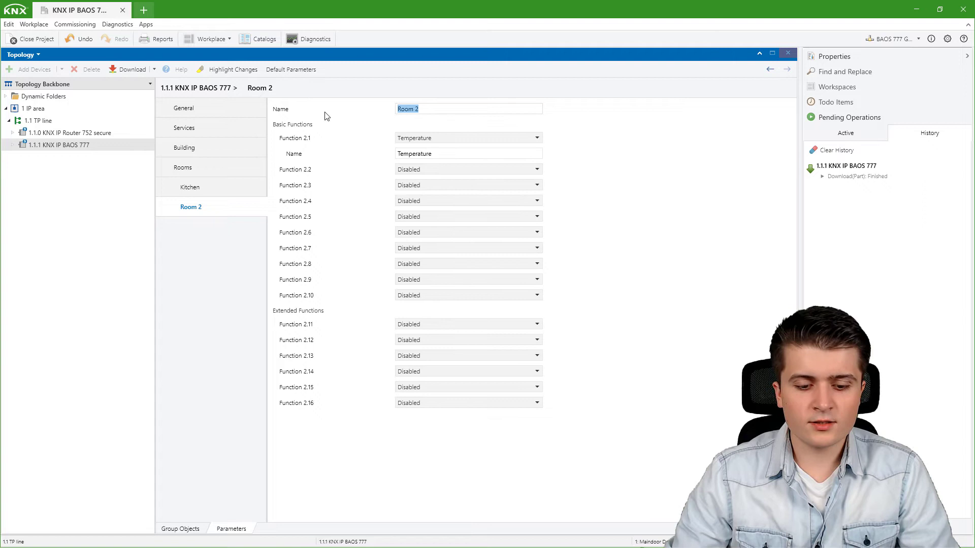
type("Living")
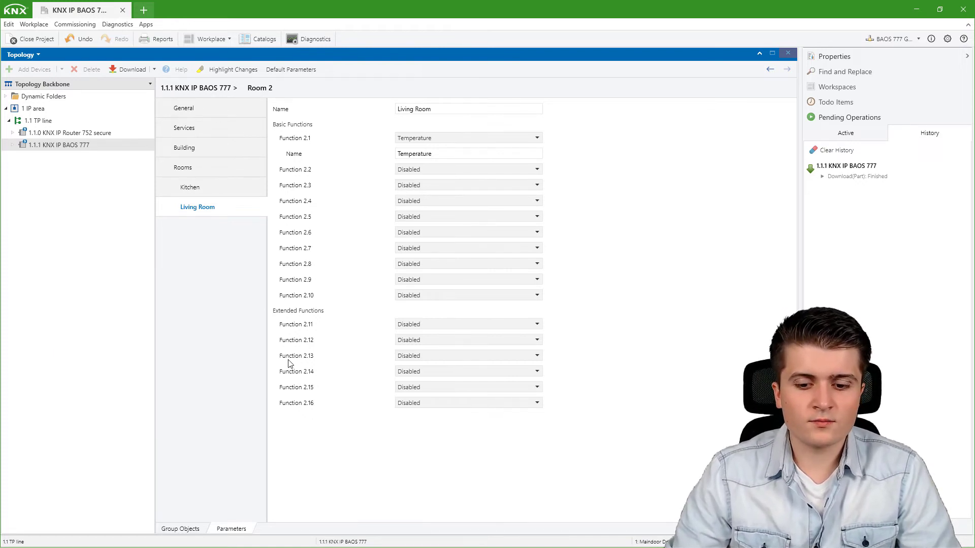
Review the six group objects, including Light, Shutter and Temperature.
left_click(180, 528)
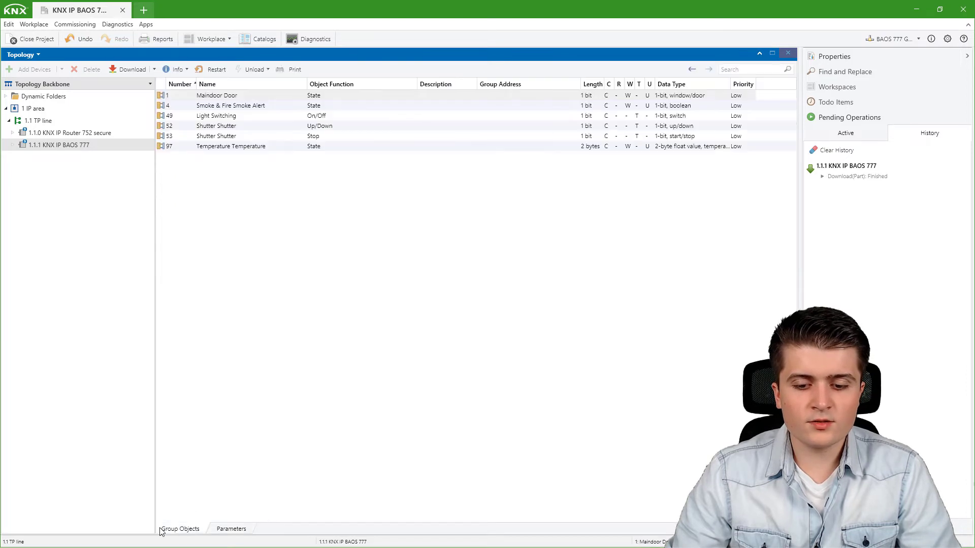
mouse_move(244, 112)
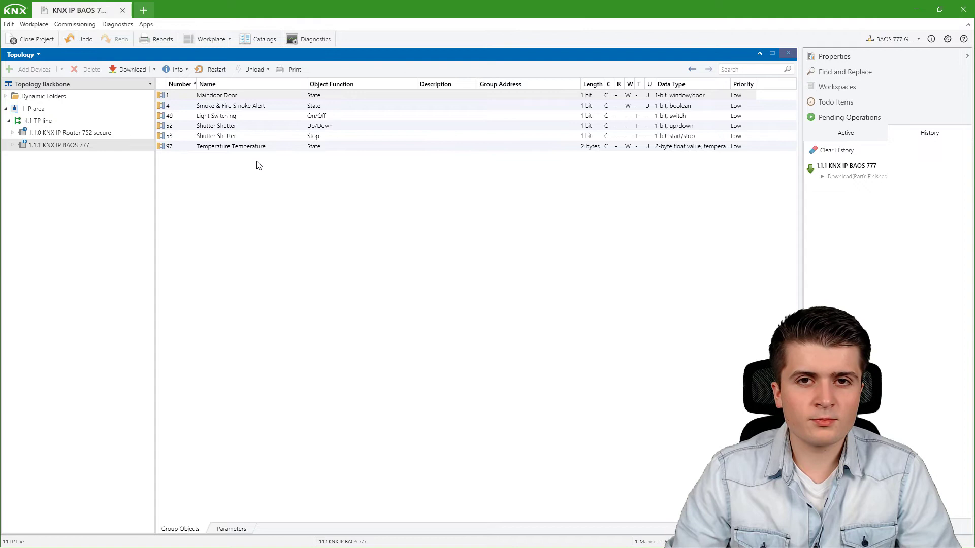
mouse_move(294, 169)
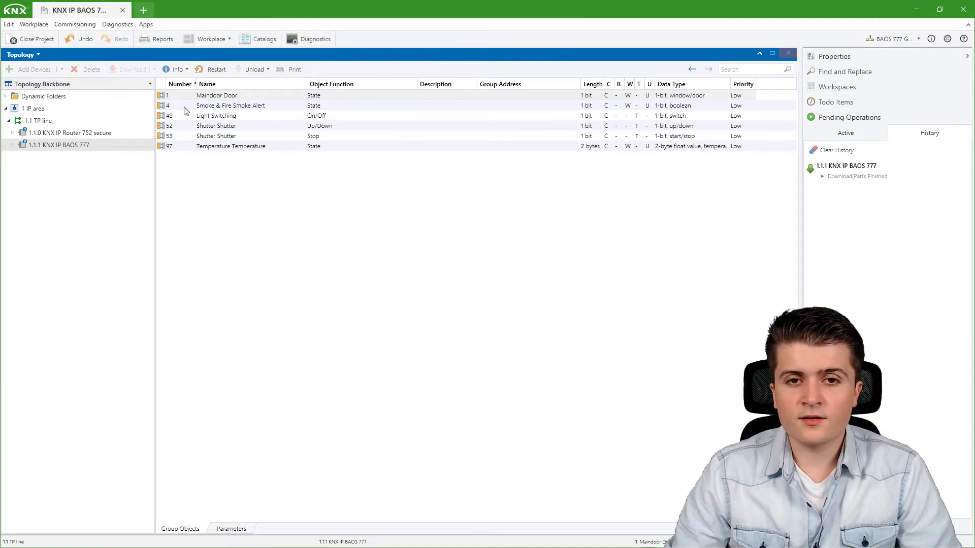
left_click(128, 69)
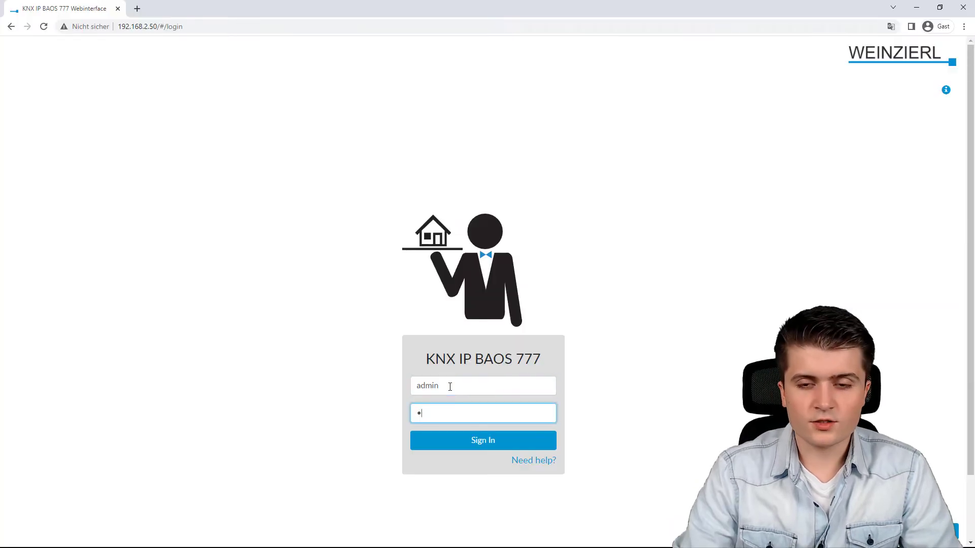
Sign in to the web interface and view the Kitchen room's Light and Shutter tiles.
left_click(482, 440)
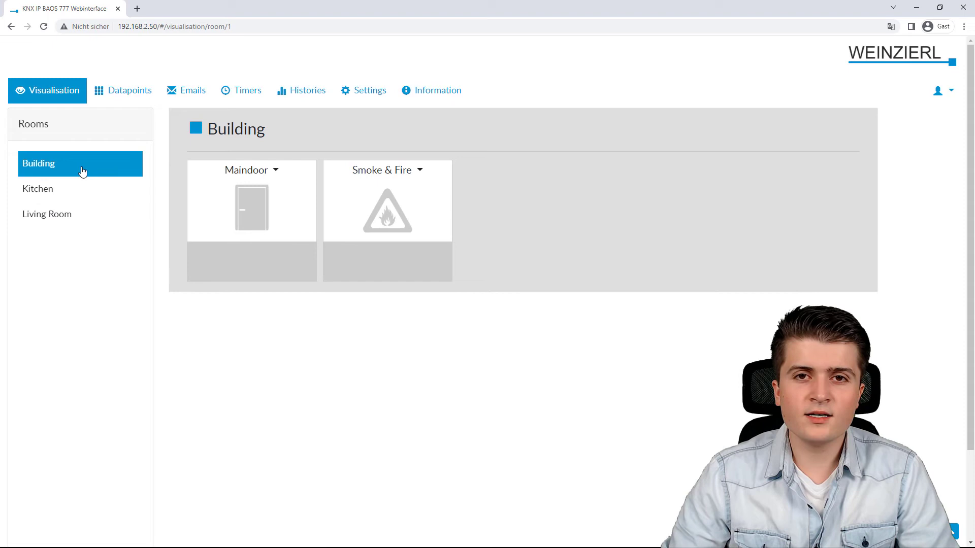
left_click(37, 189)
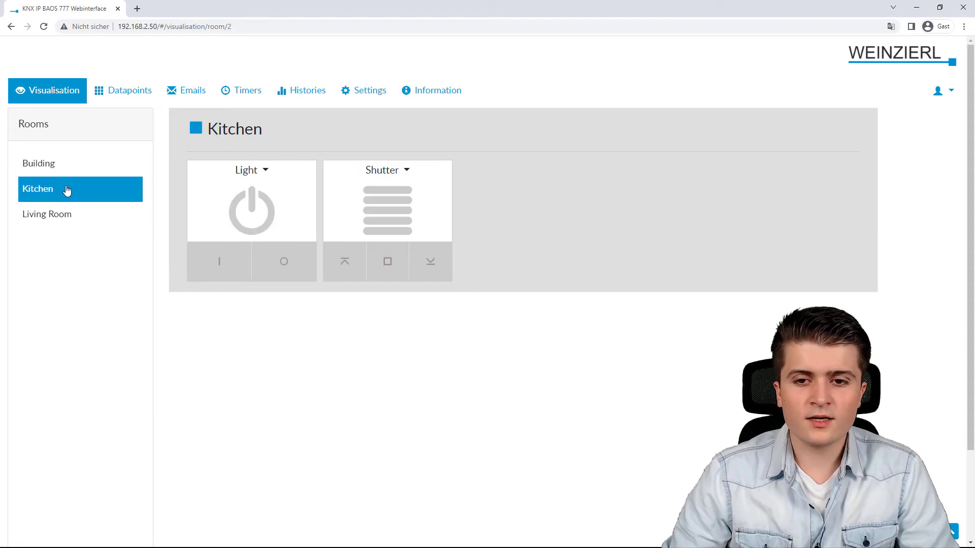
mouse_move(432, 241)
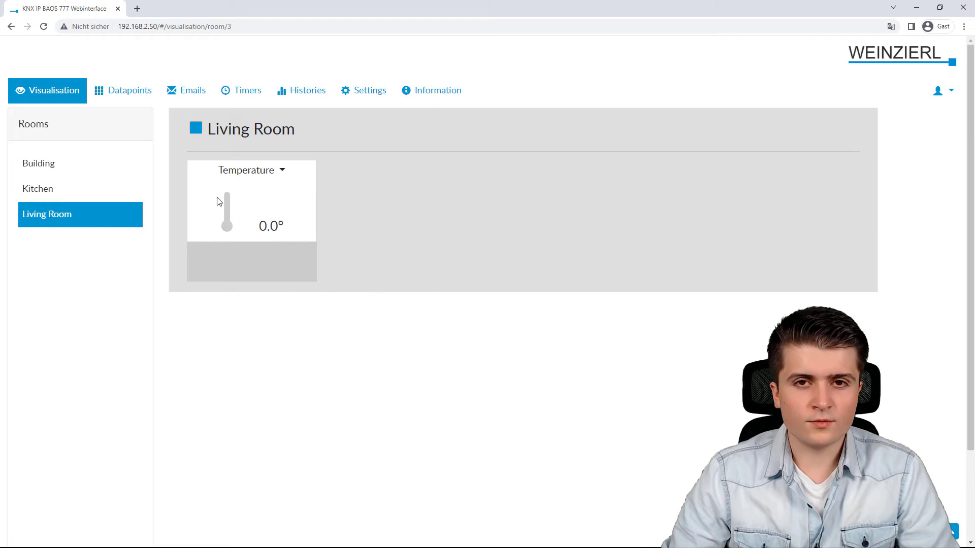
mouse_move(255, 254)
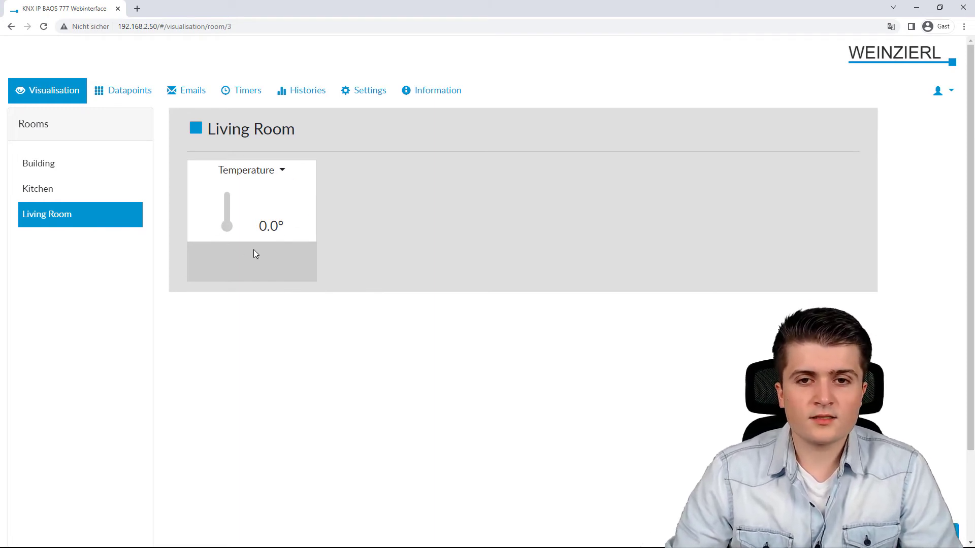
mouse_move(363, 91)
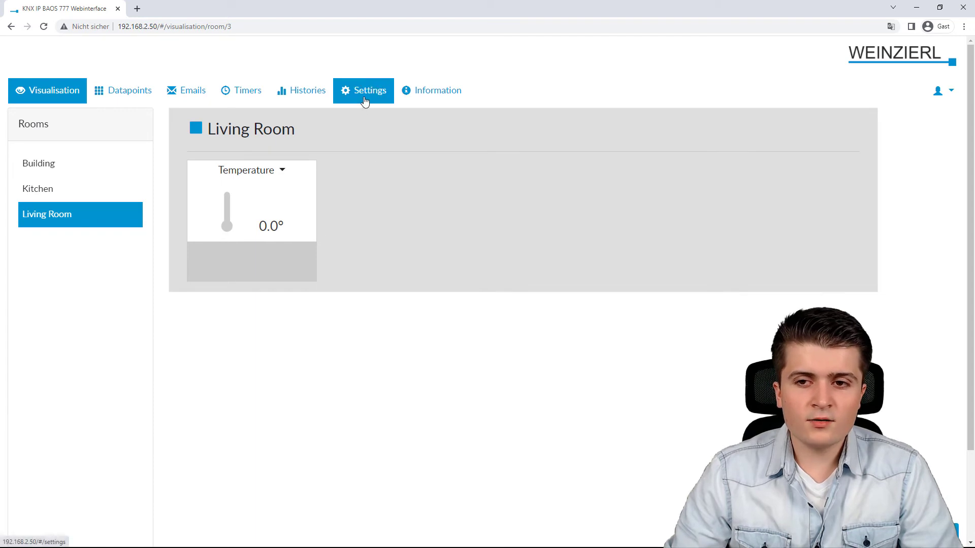
Review General settings: name KNX IP BAOS 777, address 1.1.1, programming mode off.
left_click(363, 91)
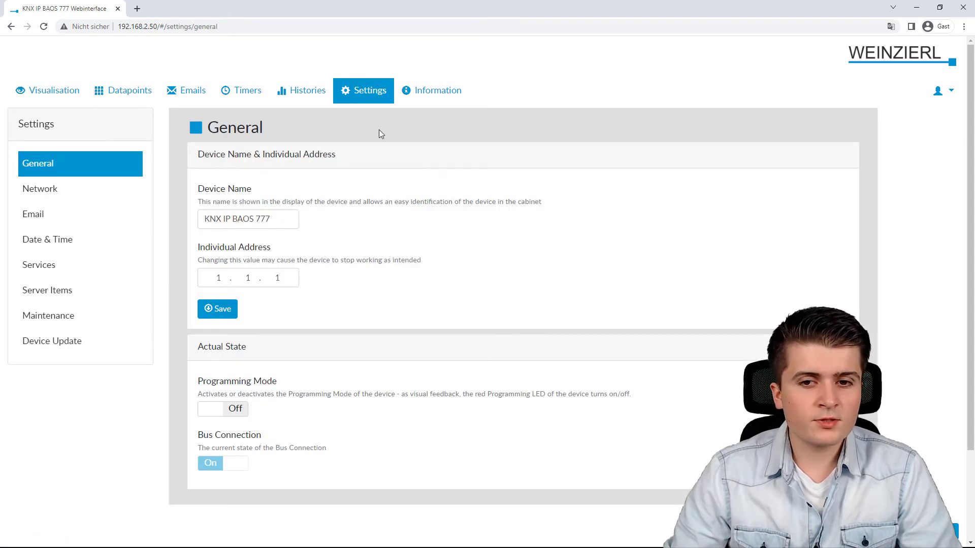
left_click(55, 91)
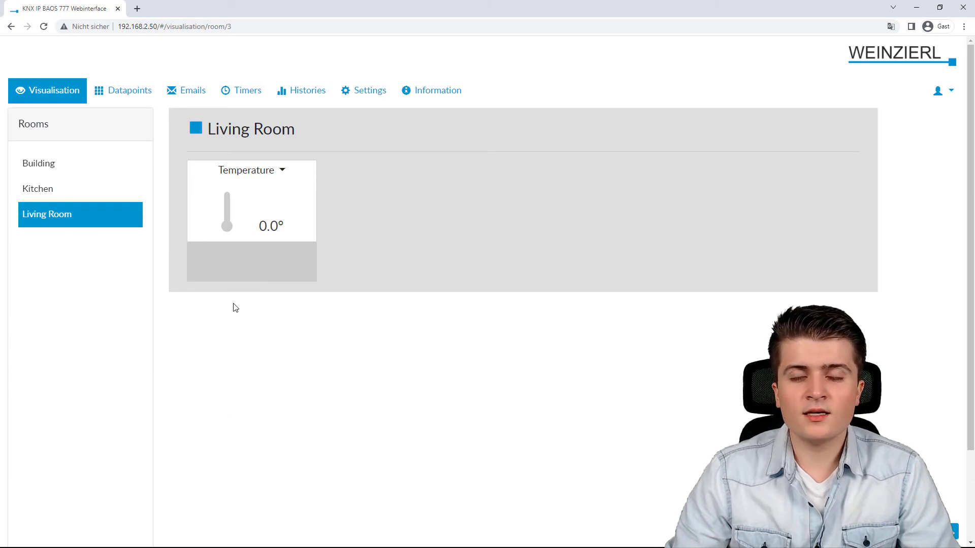
mouse_move(297, 169)
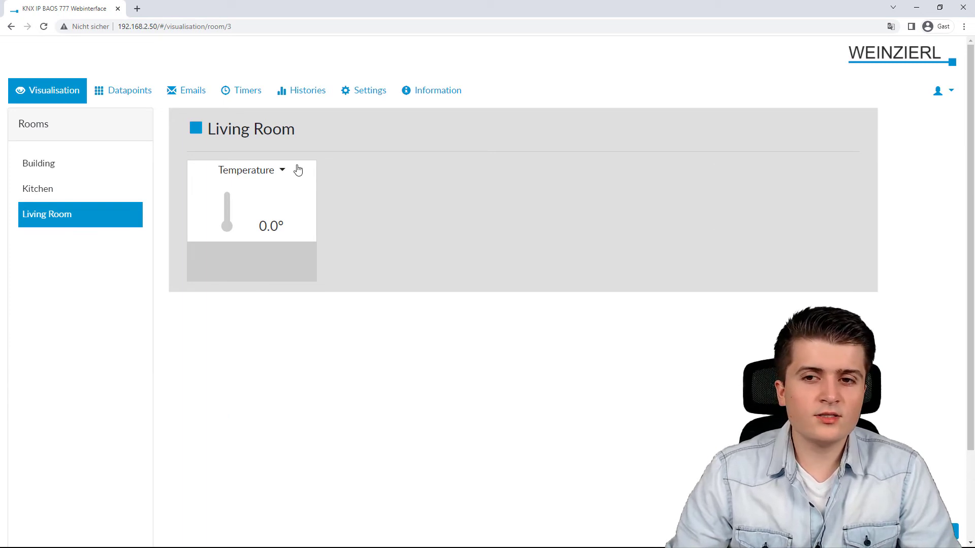
left_click(363, 90)
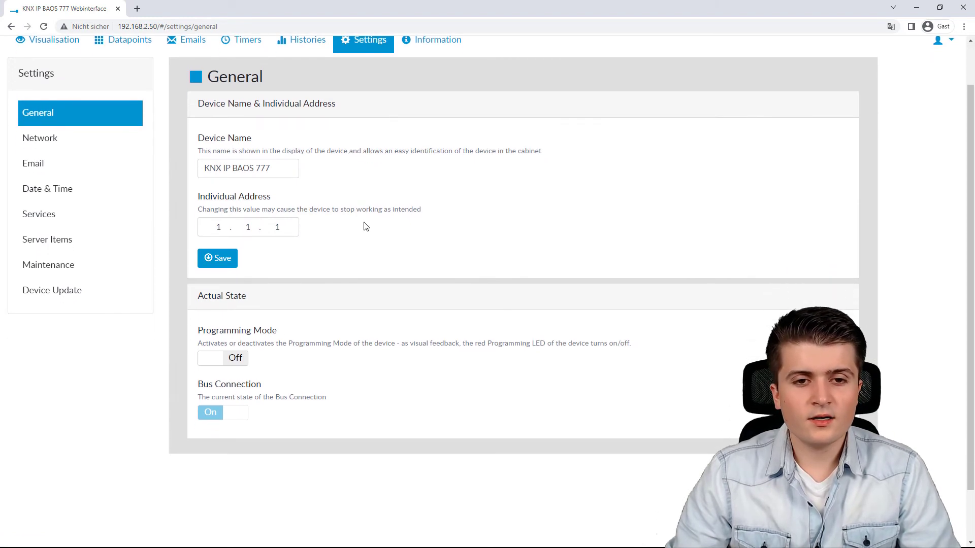
mouse_move(275, 152)
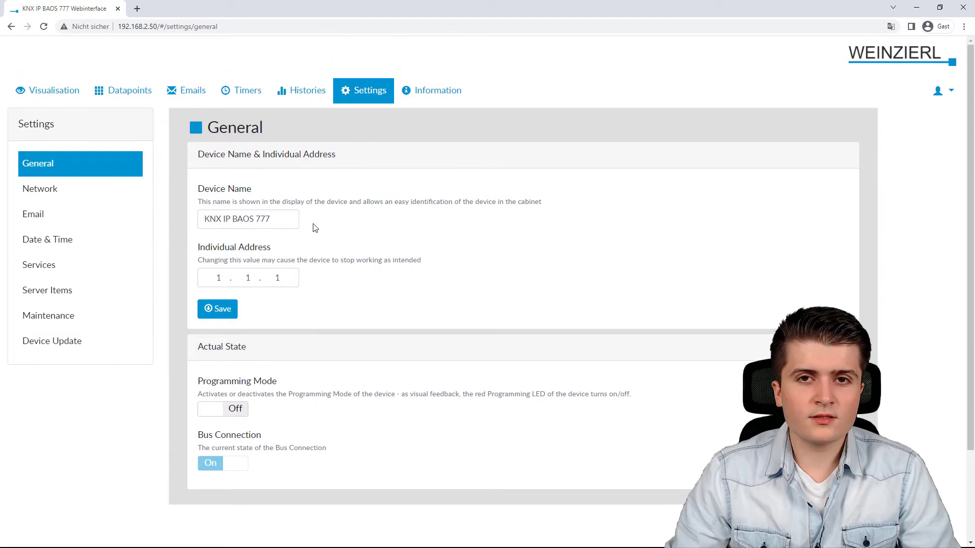
mouse_move(332, 278)
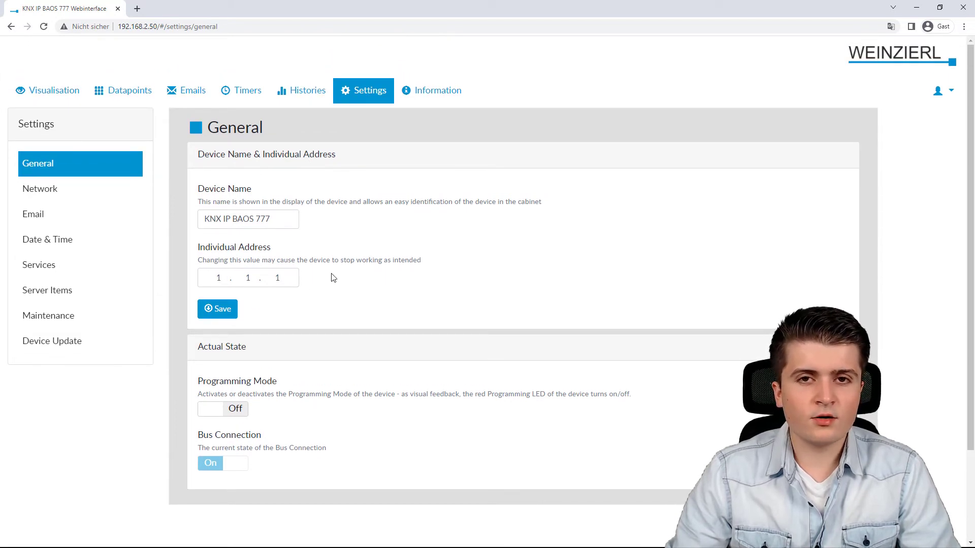
mouse_move(373, 246)
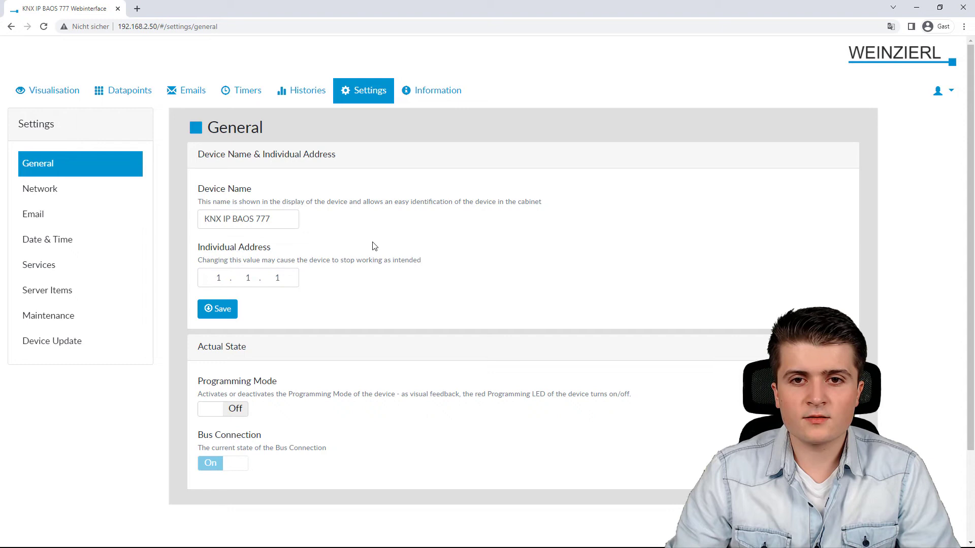
mouse_move(246, 293)
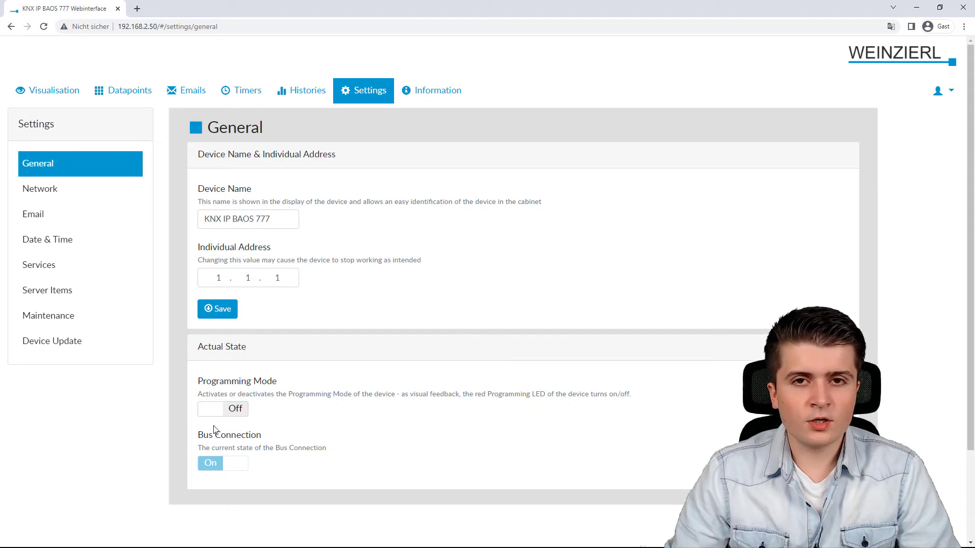
mouse_move(222, 408)
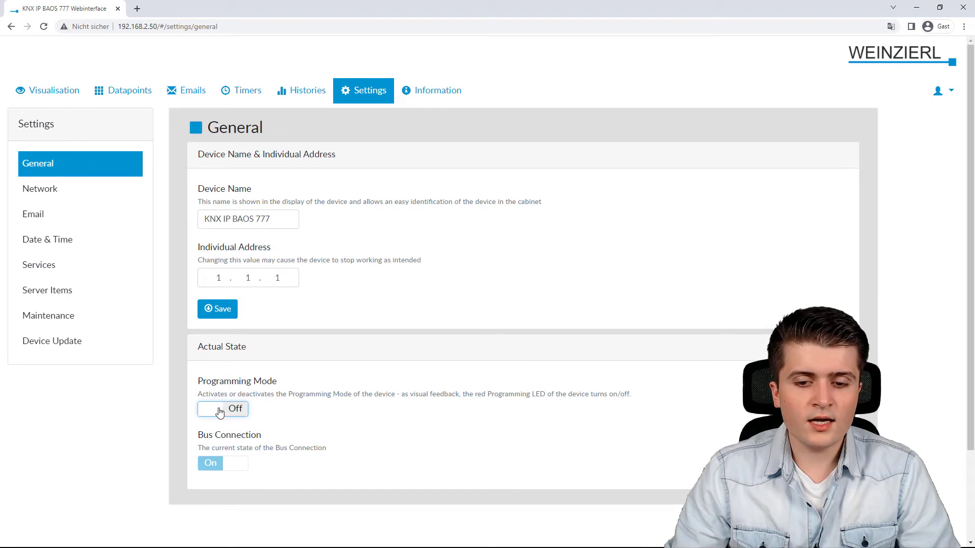
mouse_move(241, 462)
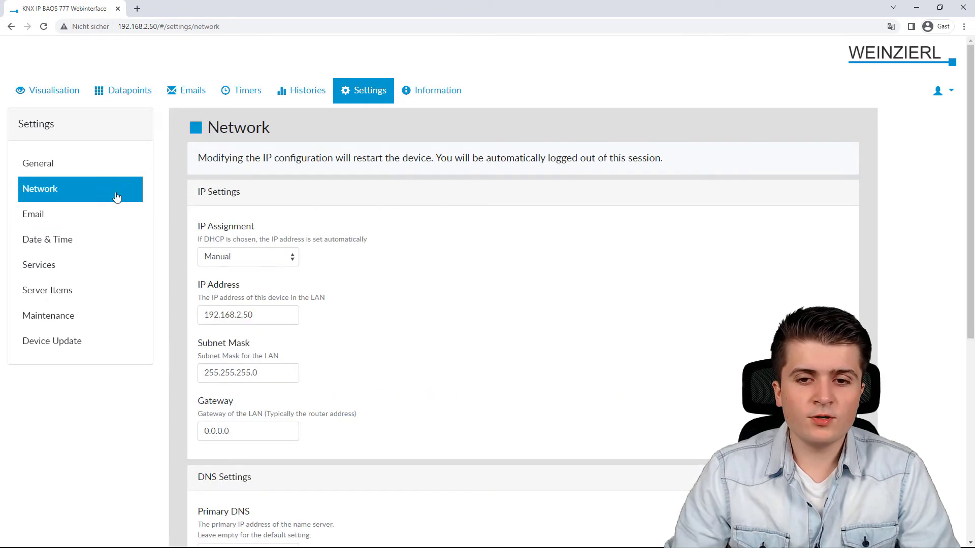
Review network settings (IP 192.168.2.50, subnet 255.255.255.0, DNS, MAC), then view Email settings.
scroll("down", 3)
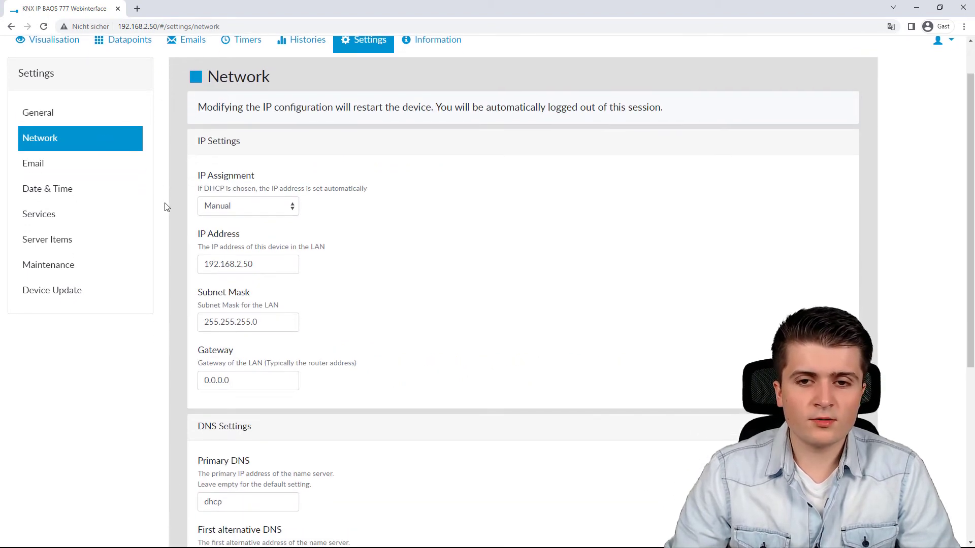
scroll("down", 3)
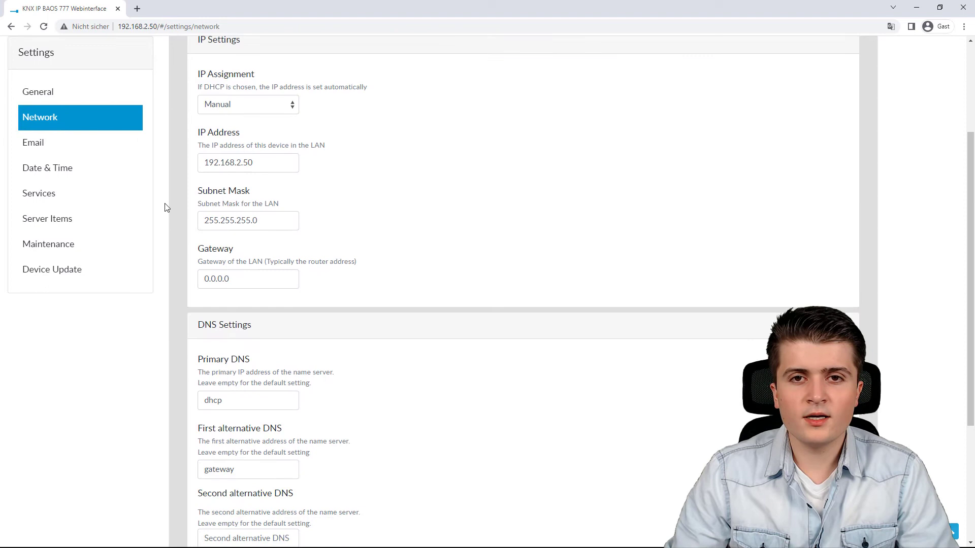
scroll("down", 3)
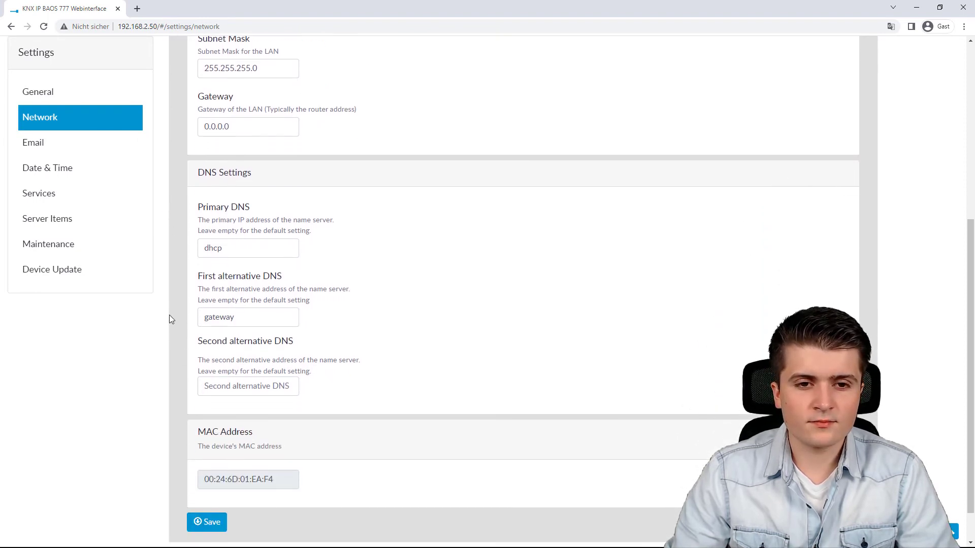
left_click(33, 142)
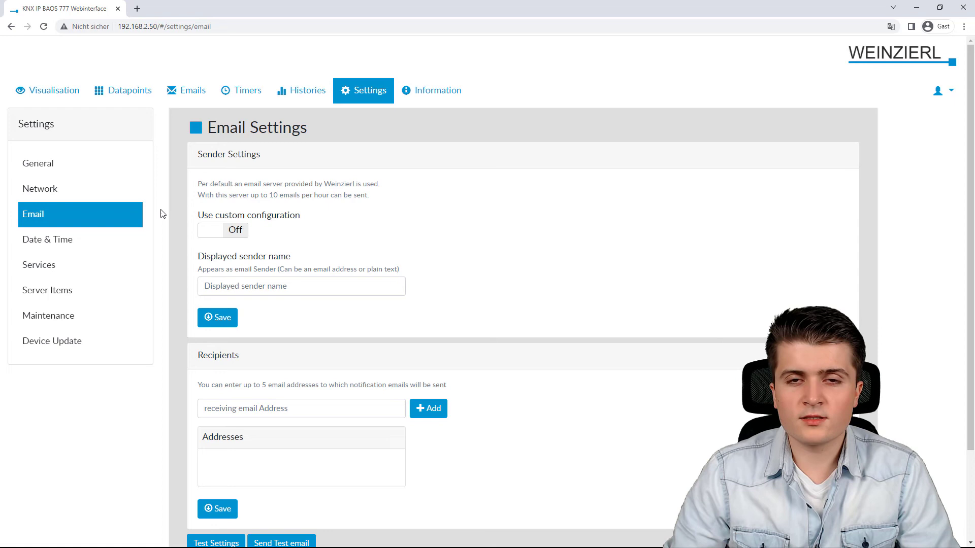
mouse_move(167, 211)
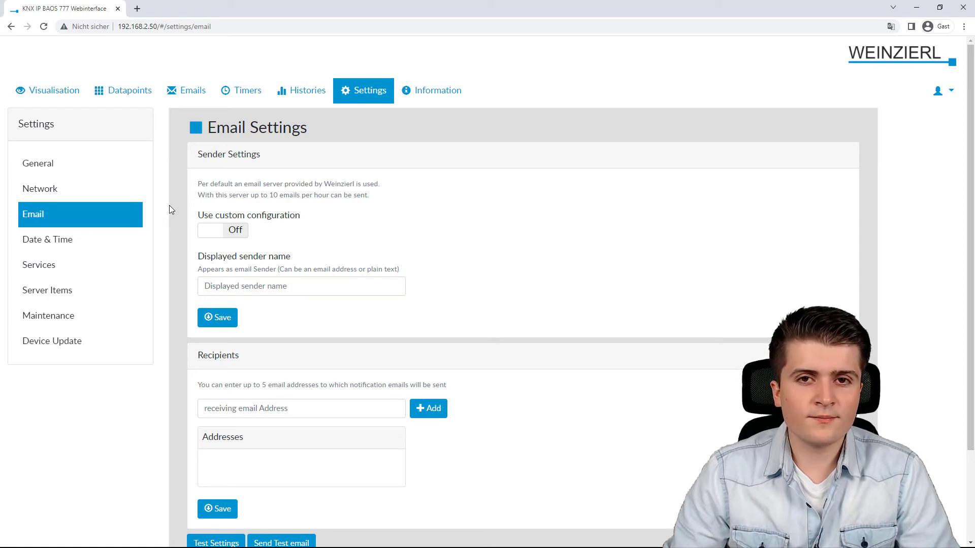
Scroll the Email settings to review sender settings, empty recipients and test buttons.
scroll("down", 3)
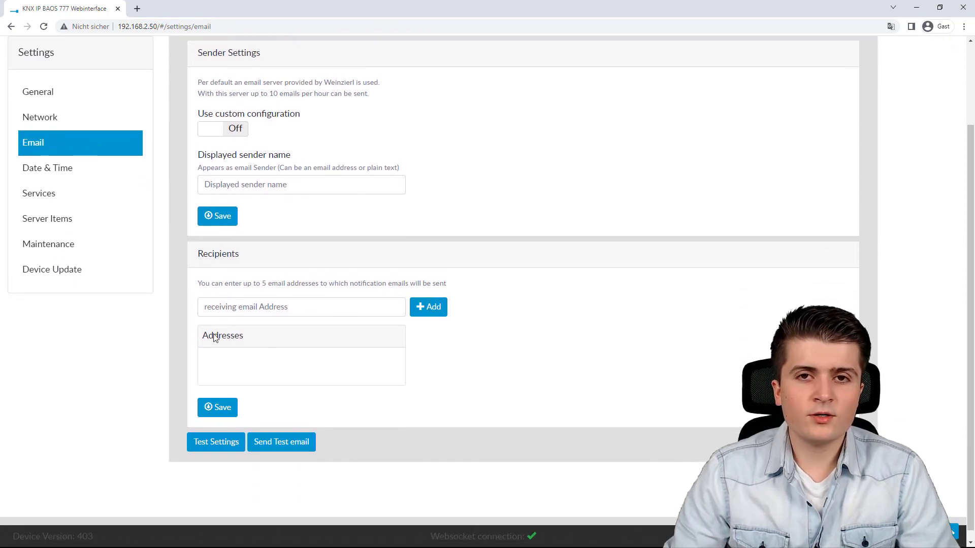
mouse_move(164, 222)
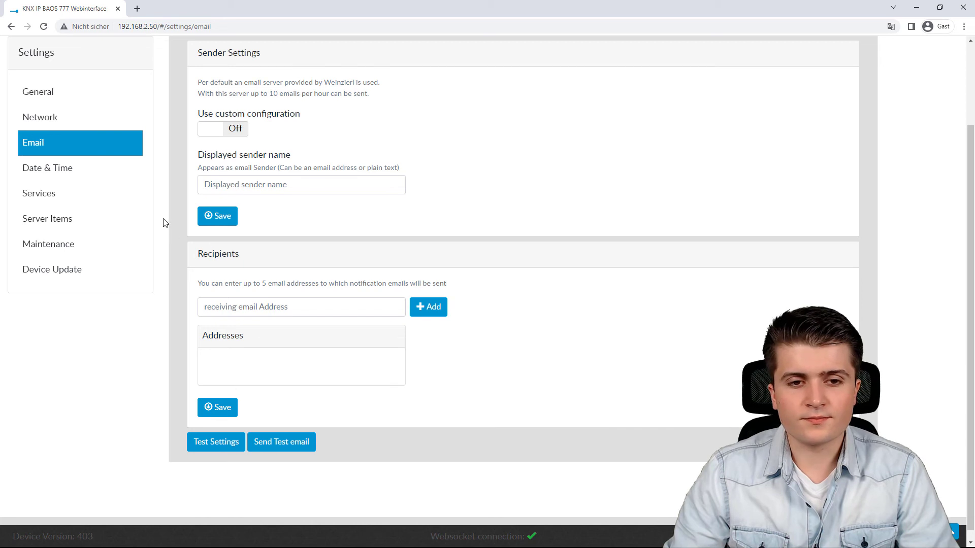
Review Date & Time: 12 Apr 2022, network time off, empty Date/Time Server settings.
left_click(48, 168)
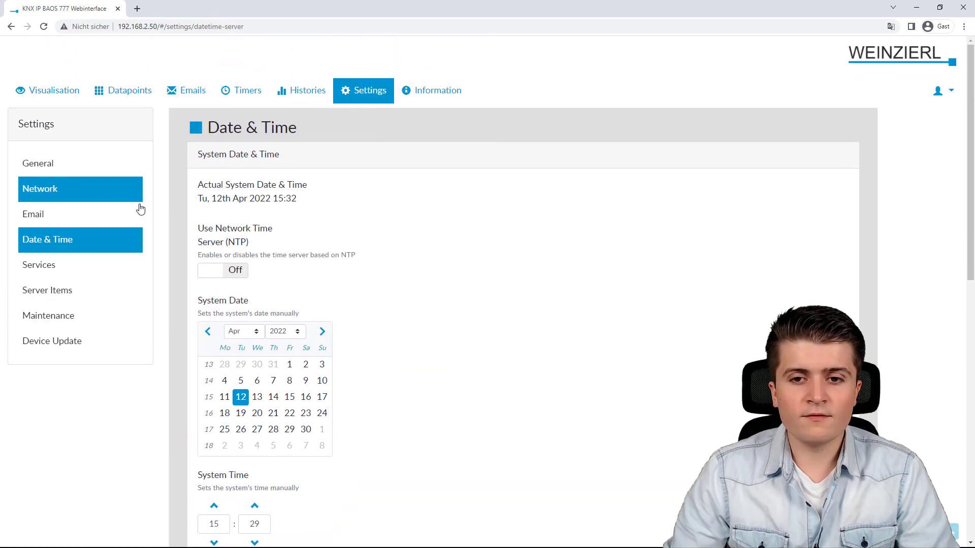
mouse_move(179, 229)
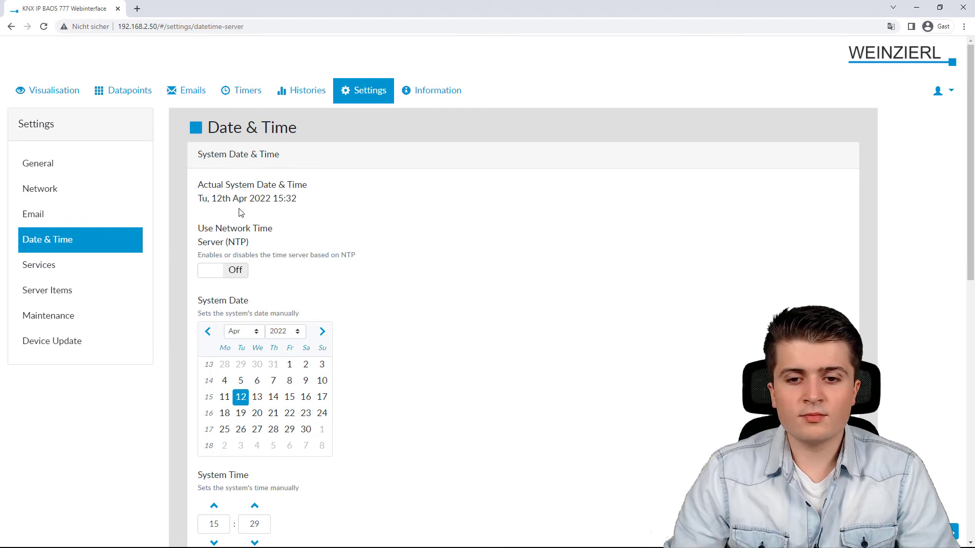
mouse_move(296, 269)
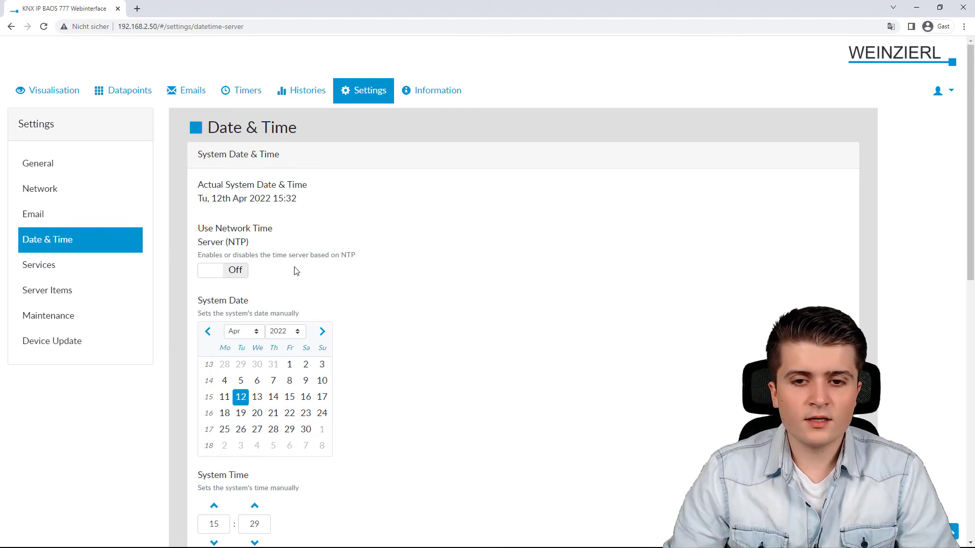
scroll("down", 3)
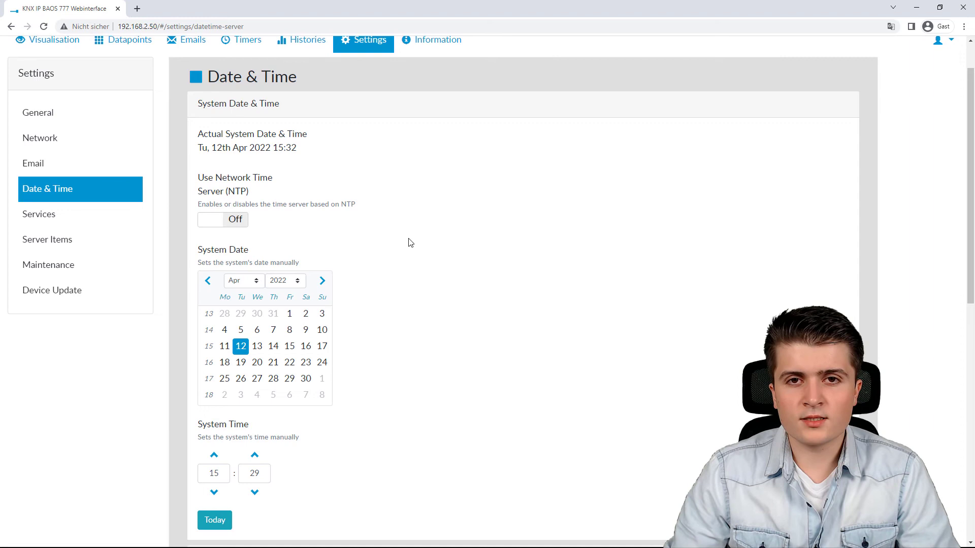
scroll("down", 3)
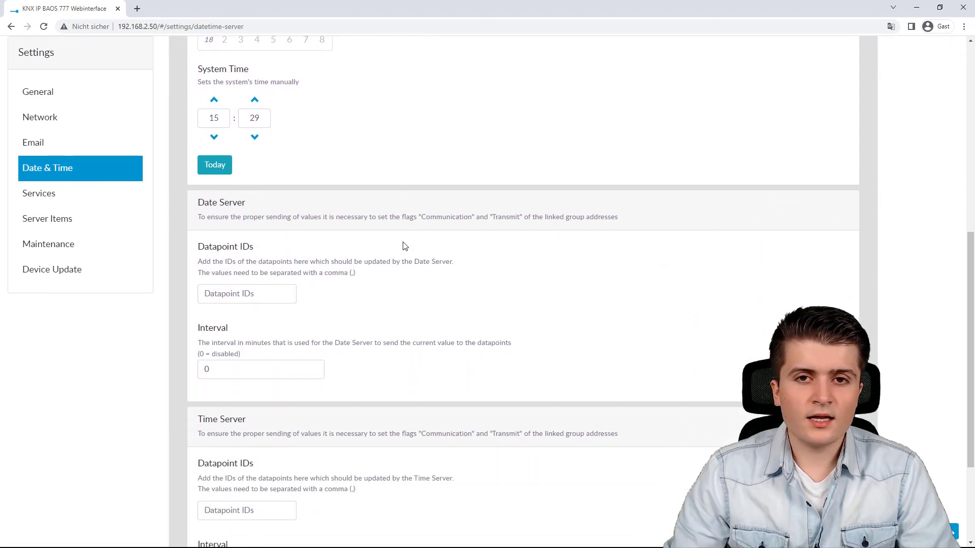
scroll("down", 3)
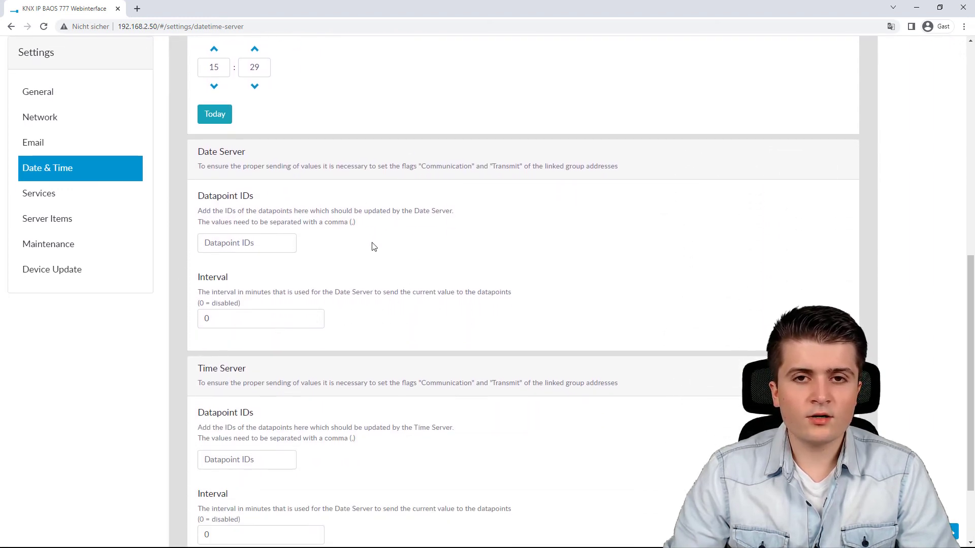
mouse_move(384, 242)
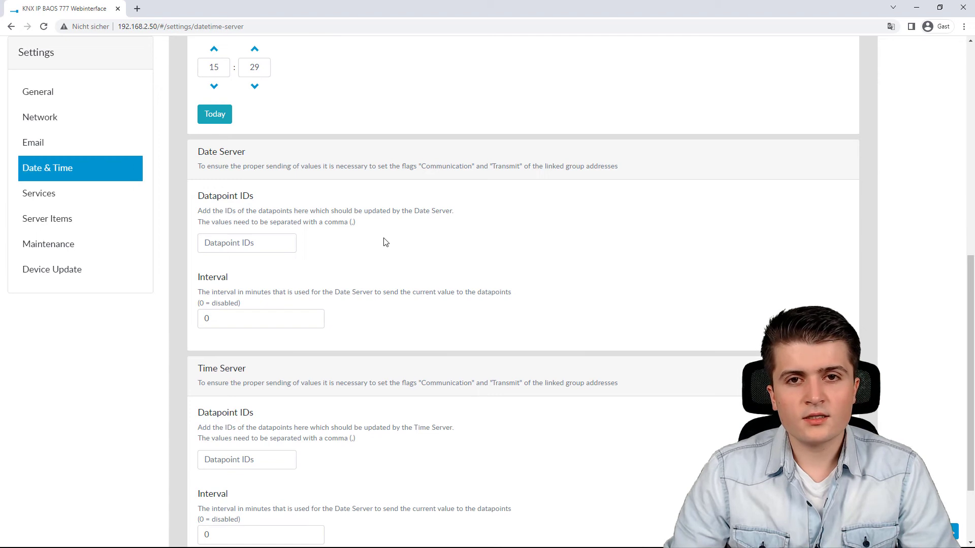
mouse_move(390, 242)
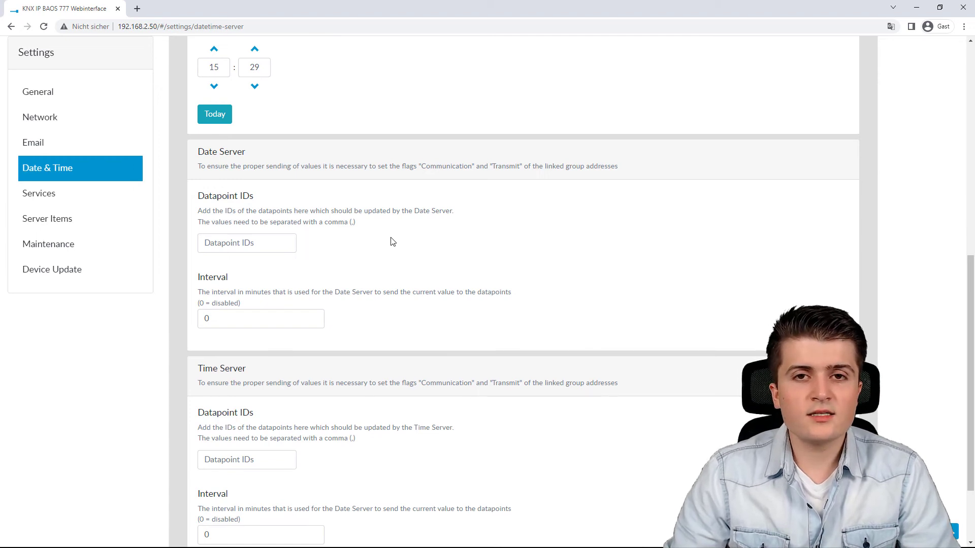
scroll("down", 3)
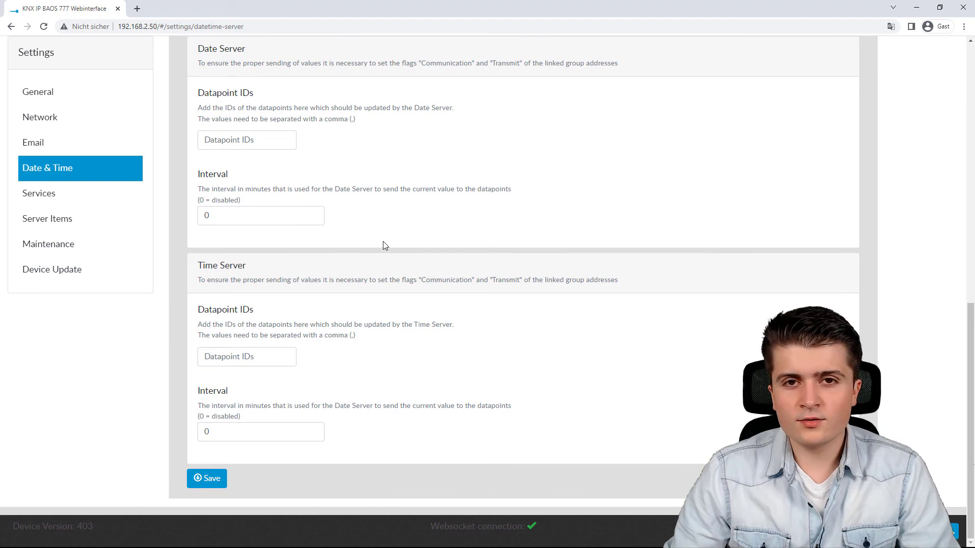
mouse_move(371, 239)
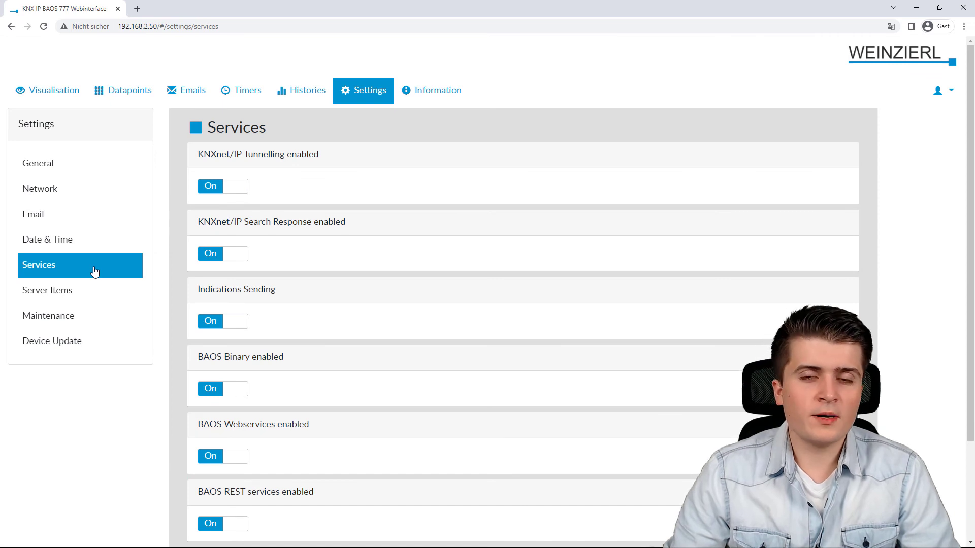
mouse_move(183, 189)
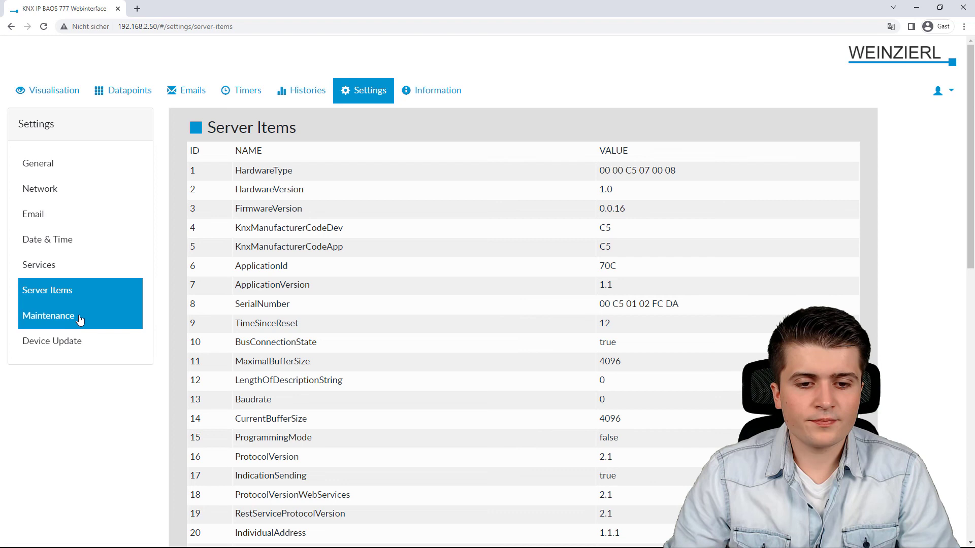
Review Maintenance options for cache, restart, reboot and the Diagnostics section.
left_click(48, 315)
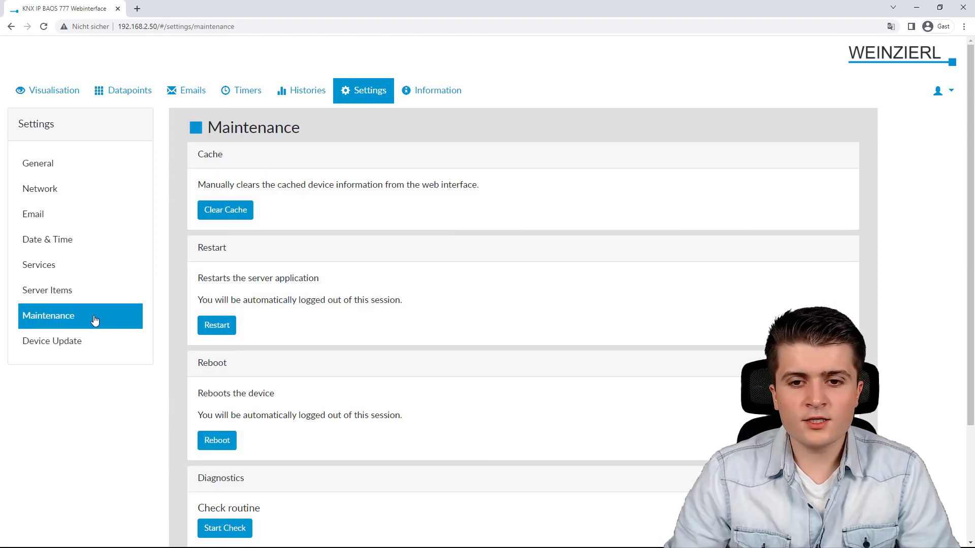
scroll("down", 3)
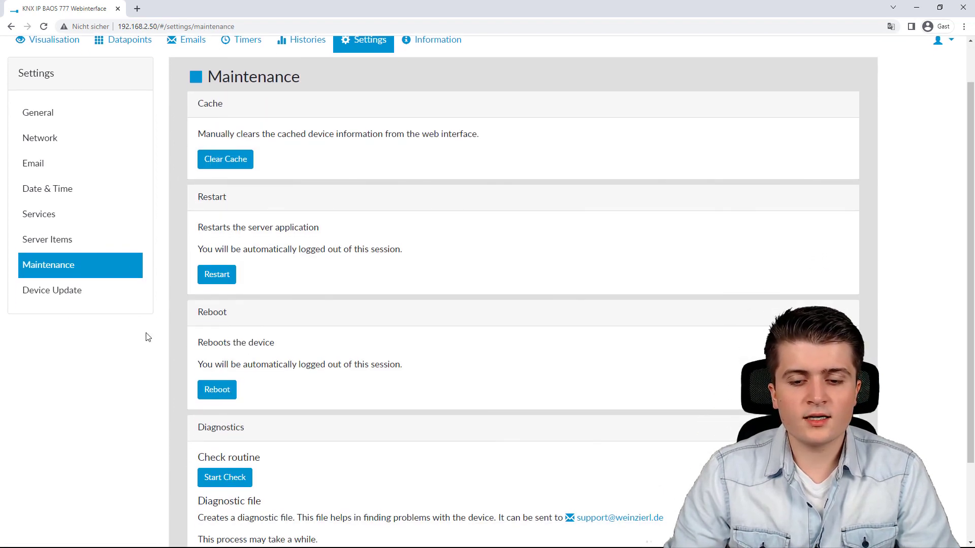
scroll("down", 3)
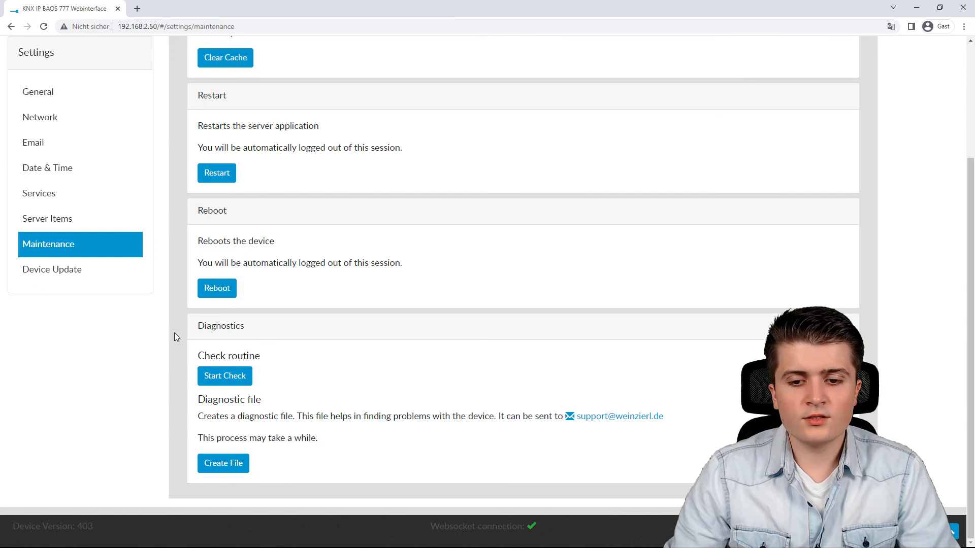
mouse_move(213, 437)
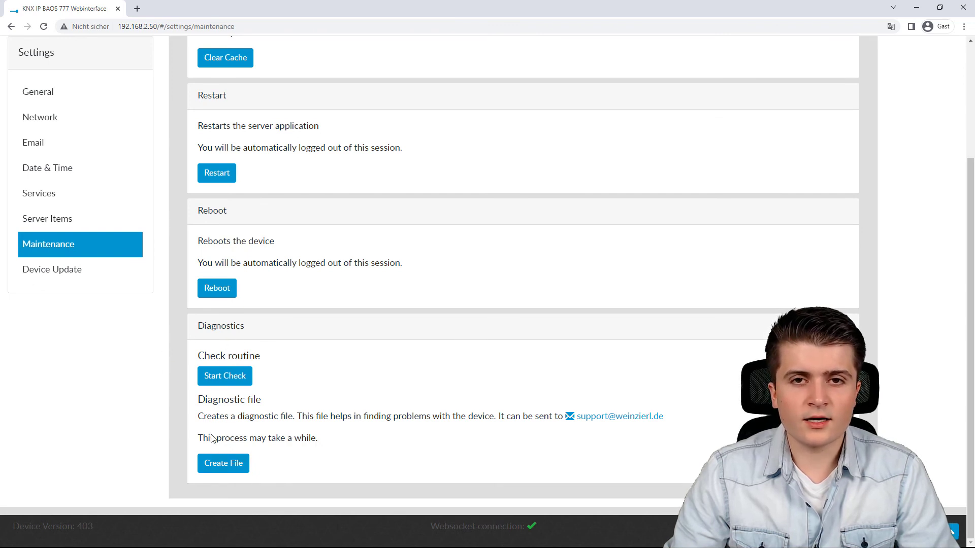
mouse_move(163, 347)
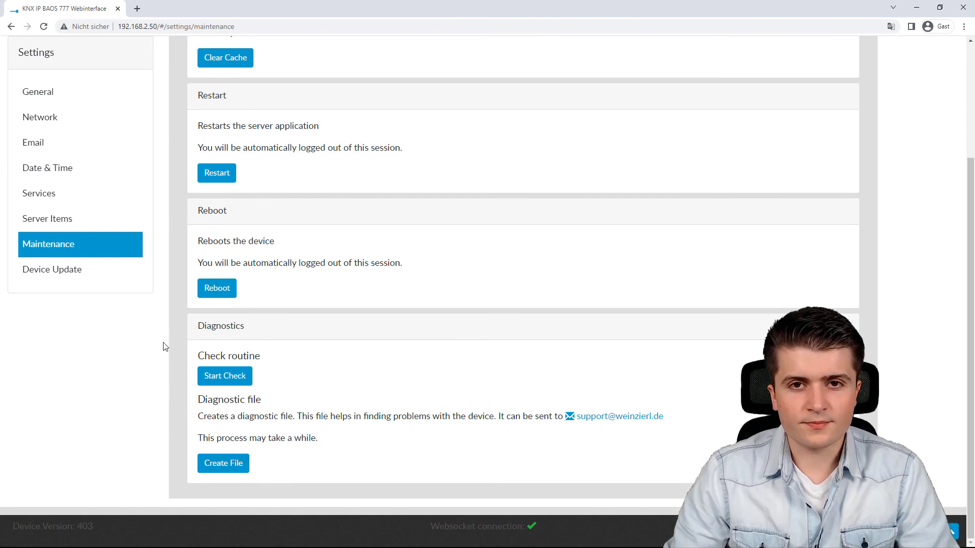
View the Device Update page showing current firmware version 403.
left_click(52, 269)
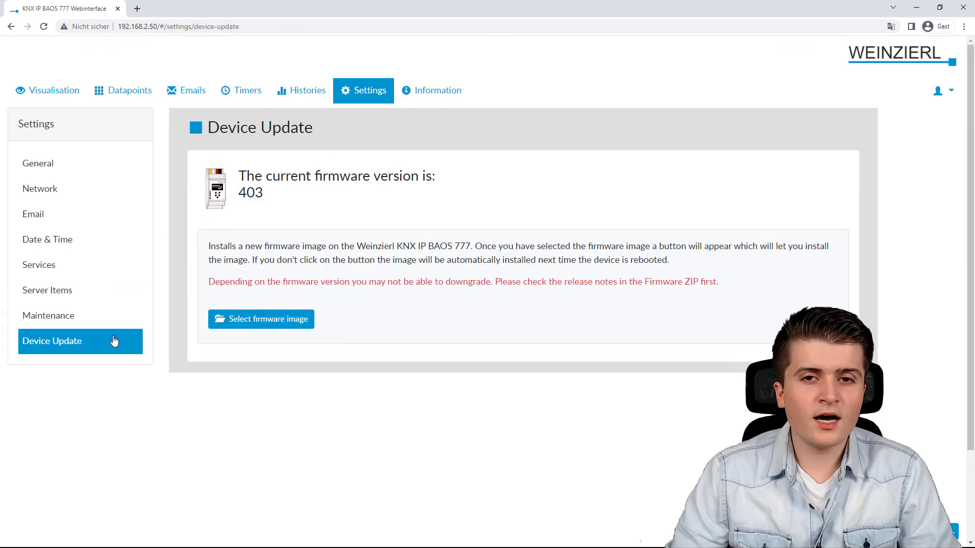
mouse_move(87, 344)
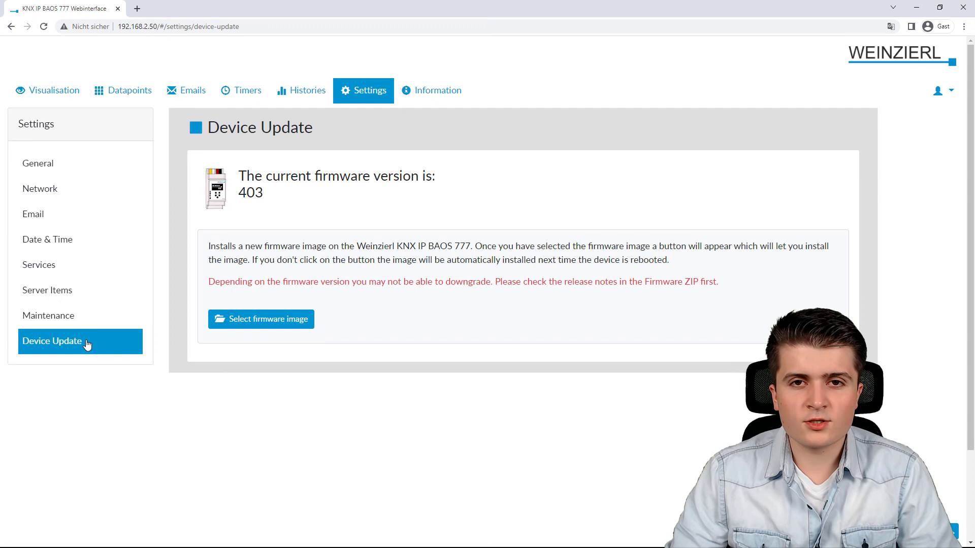
mouse_move(227, 246)
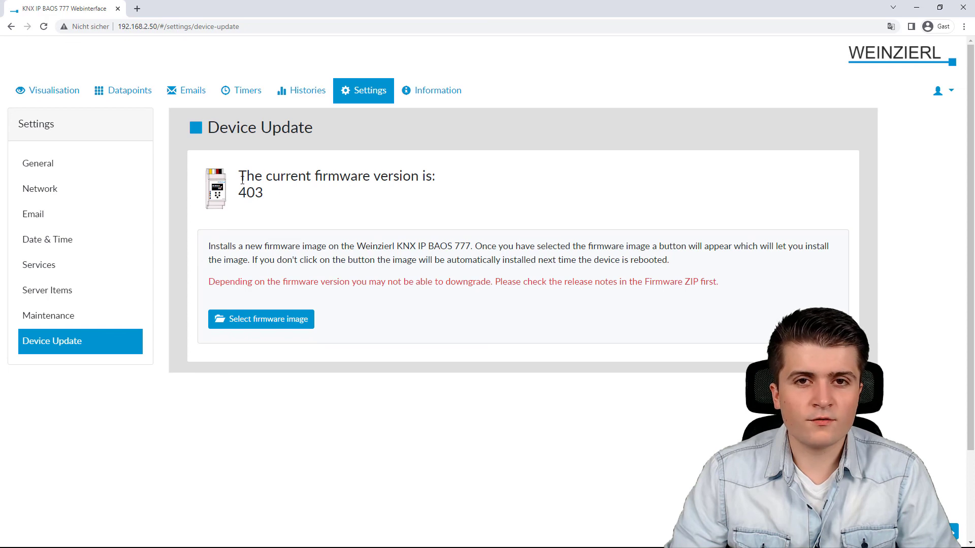
mouse_move(268, 200)
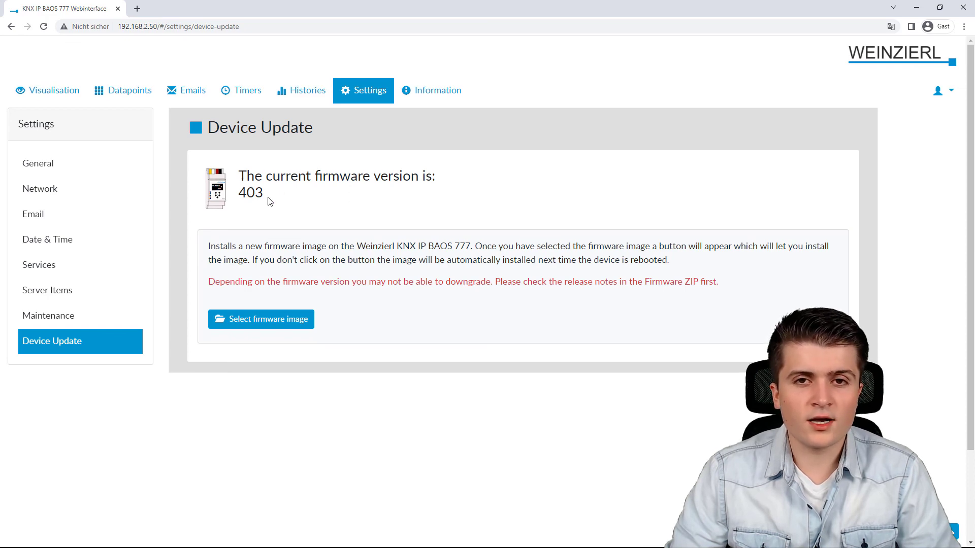